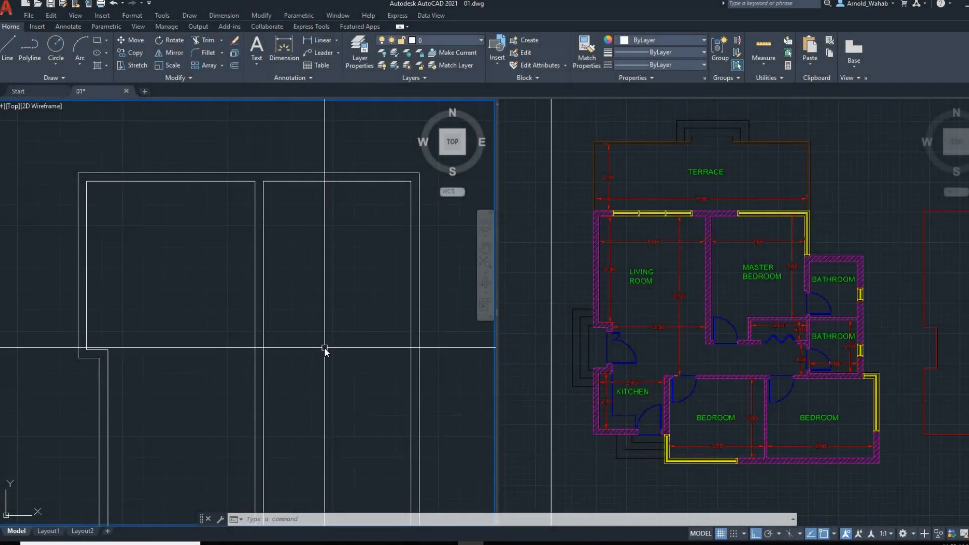
mouse_move(358, 325)
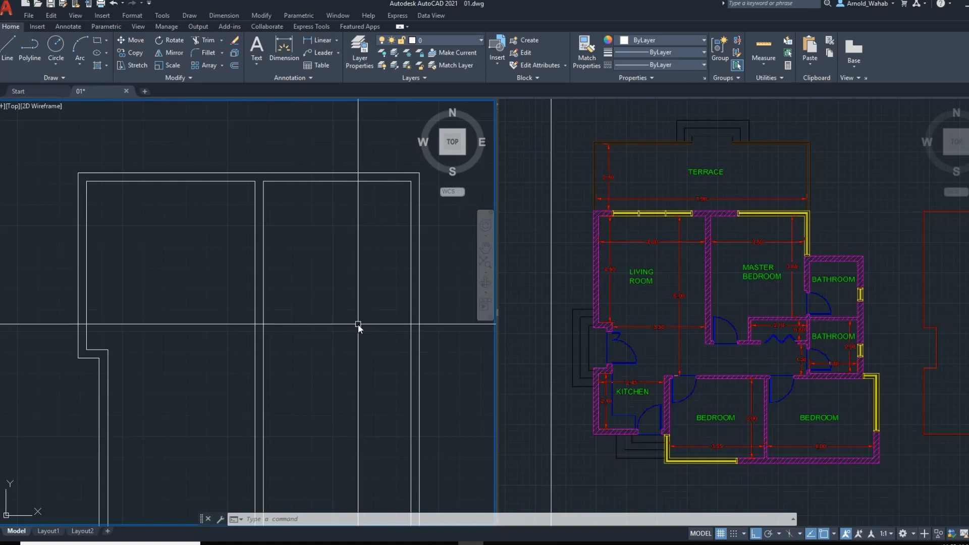
mouse_move(309, 336)
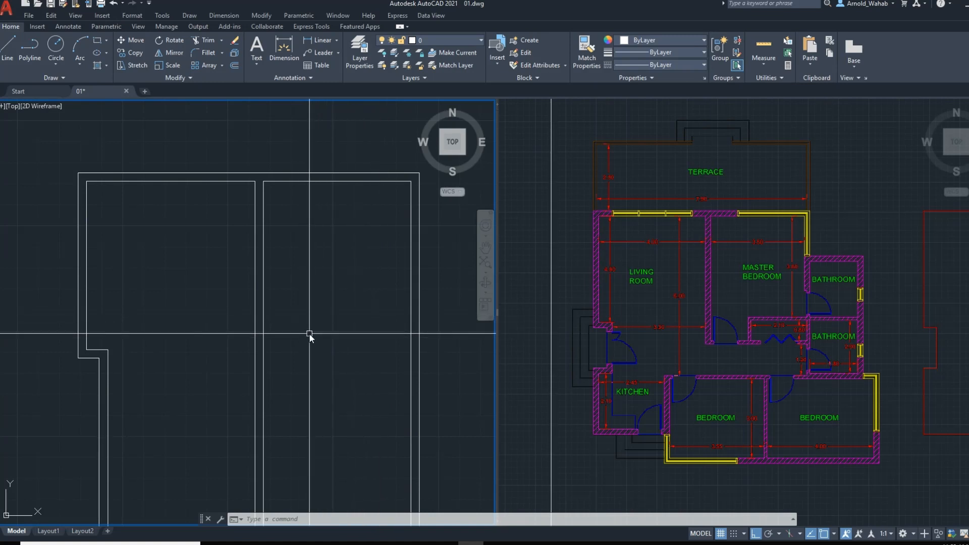
mouse_move(342, 325)
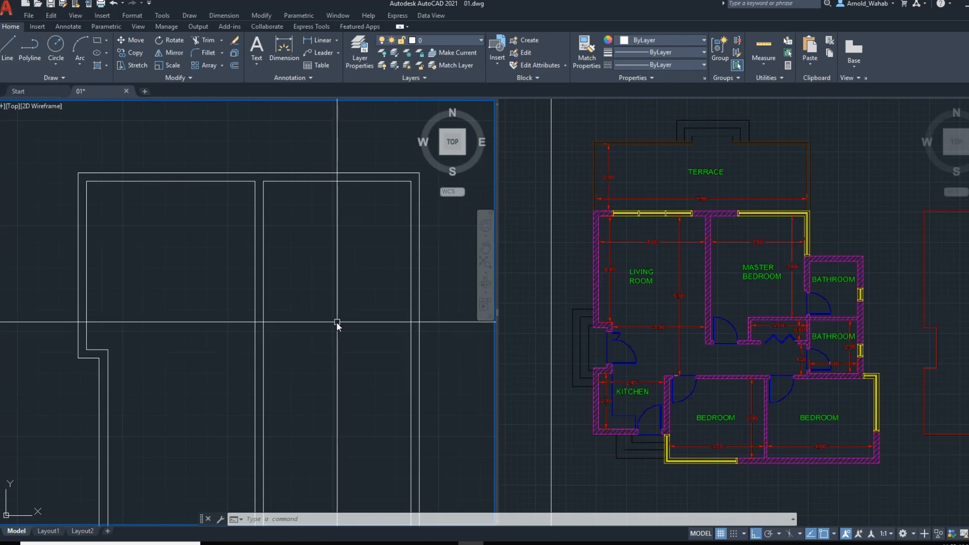
mouse_move(226, 356)
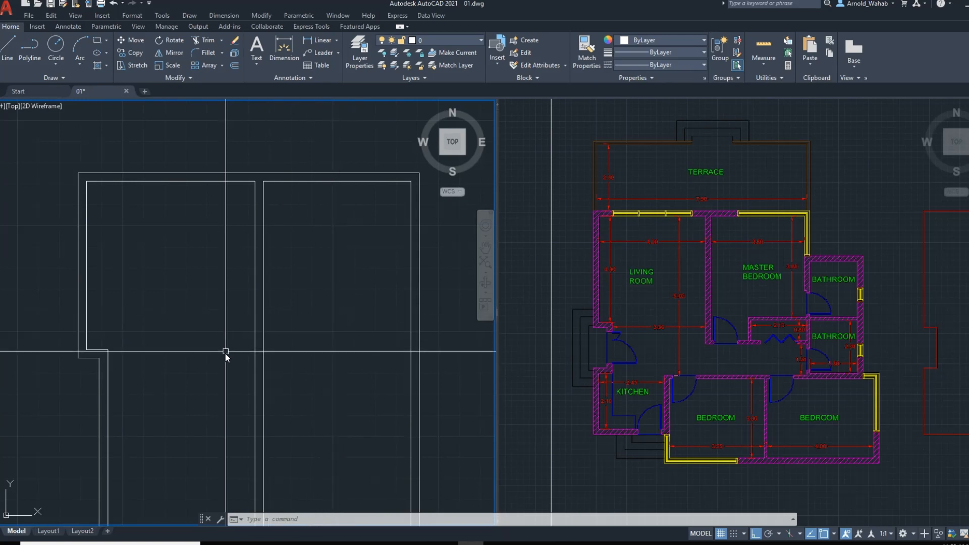
mouse_move(311, 363)
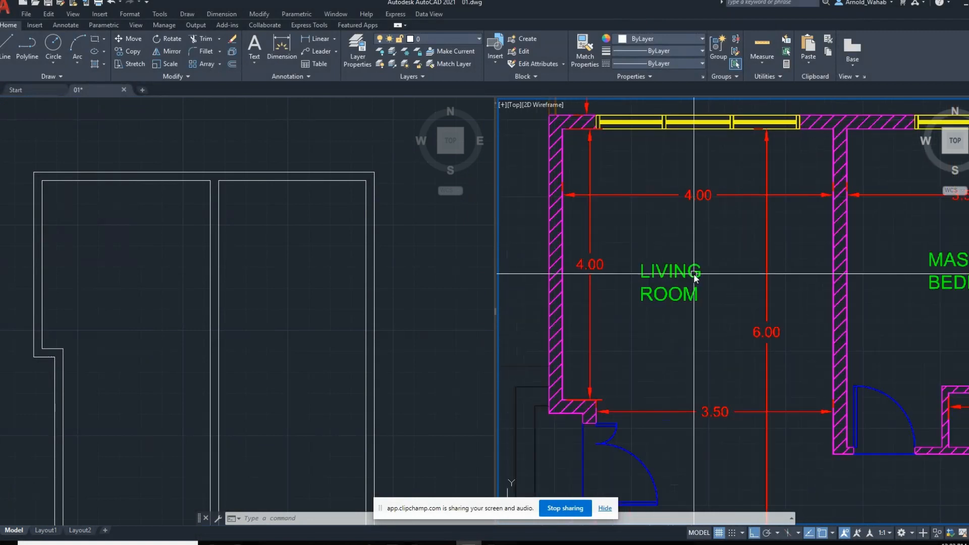
Step: Dimension the left room's top wall line, which measures 4.0000
scroll(down, 3)
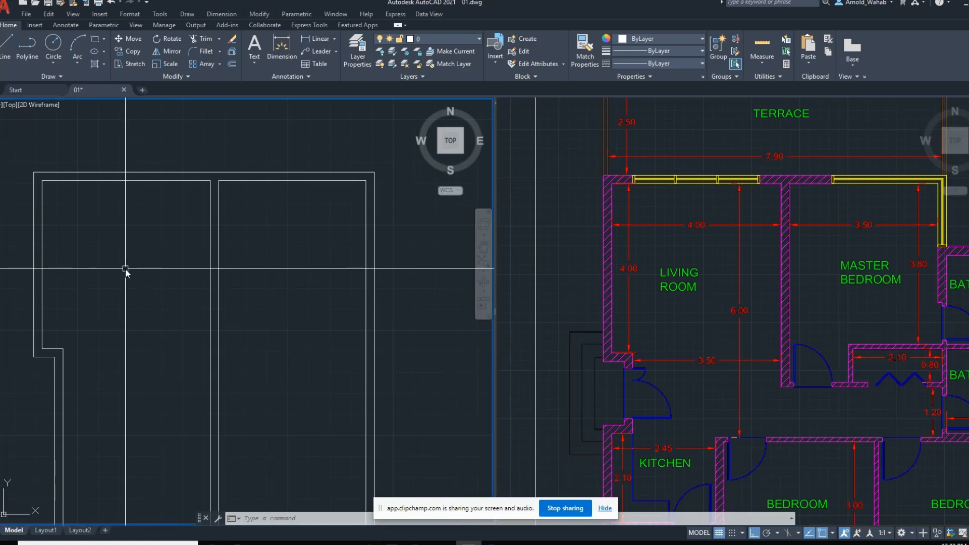
mouse_move(127, 256)
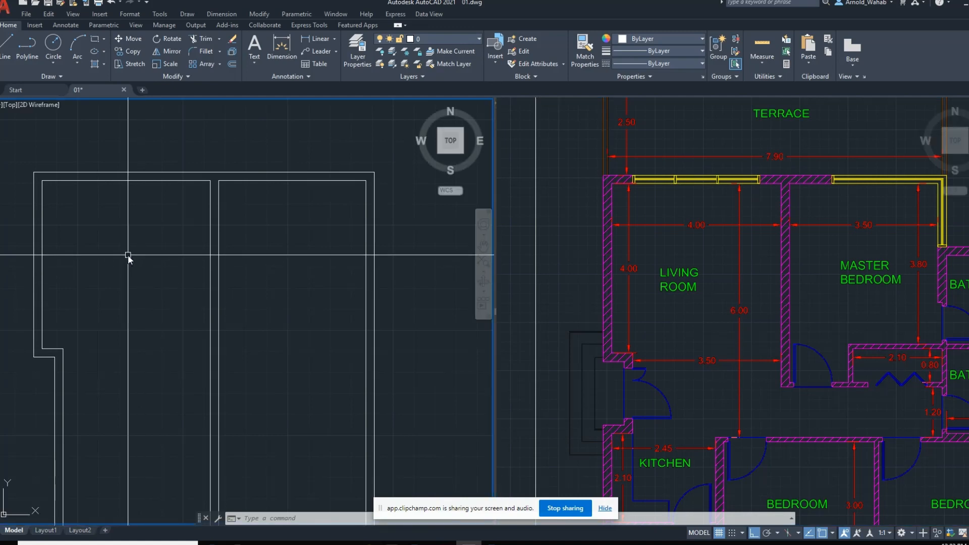
text(c)
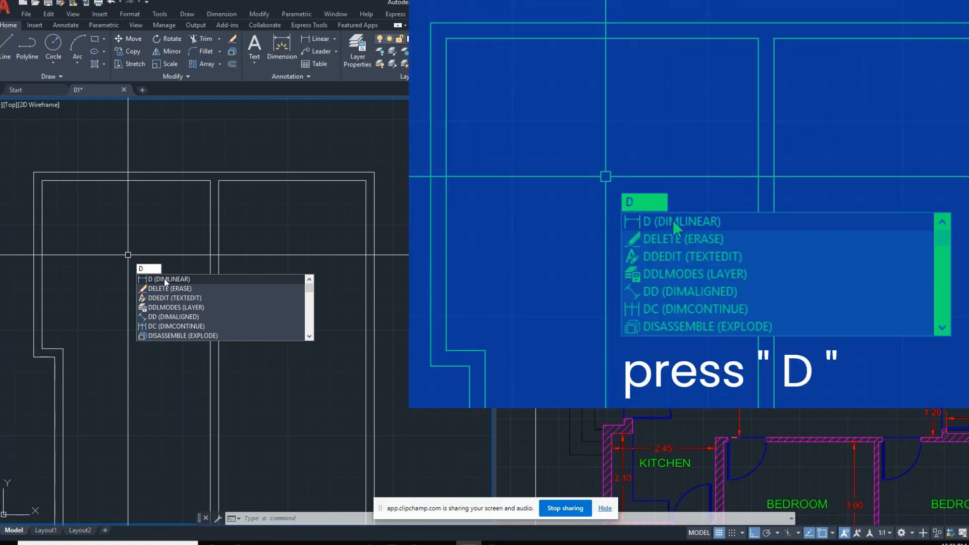
mouse_move(655, 171)
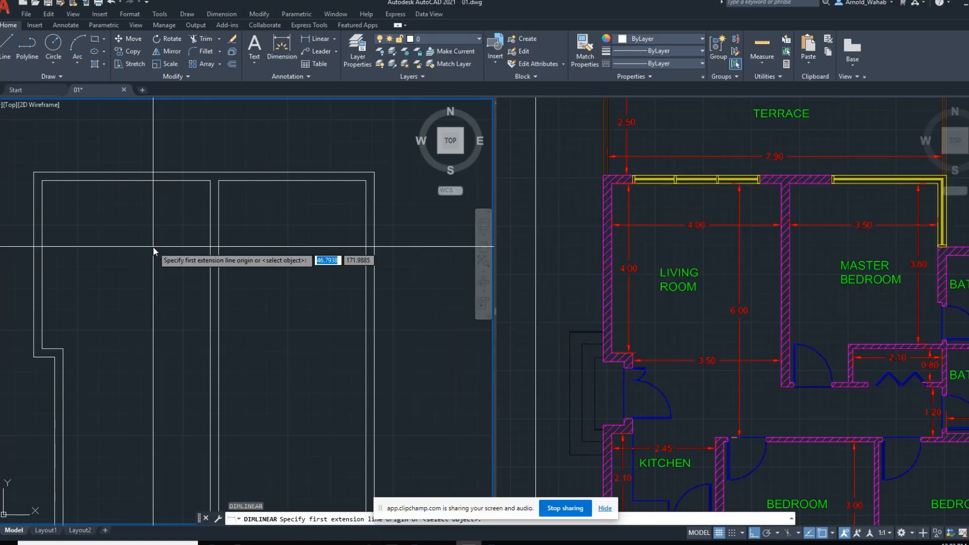
mouse_move(45, 205)
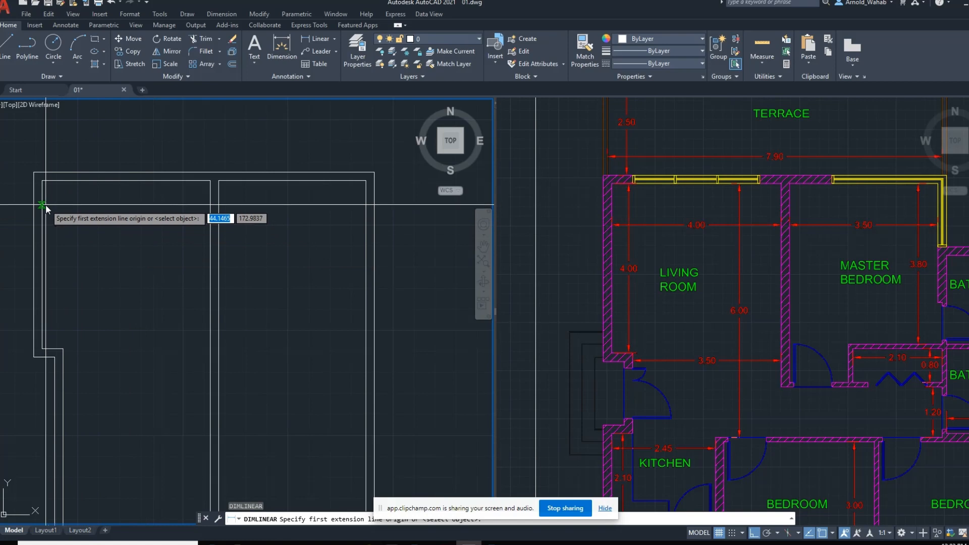
click(42, 206)
text(D)
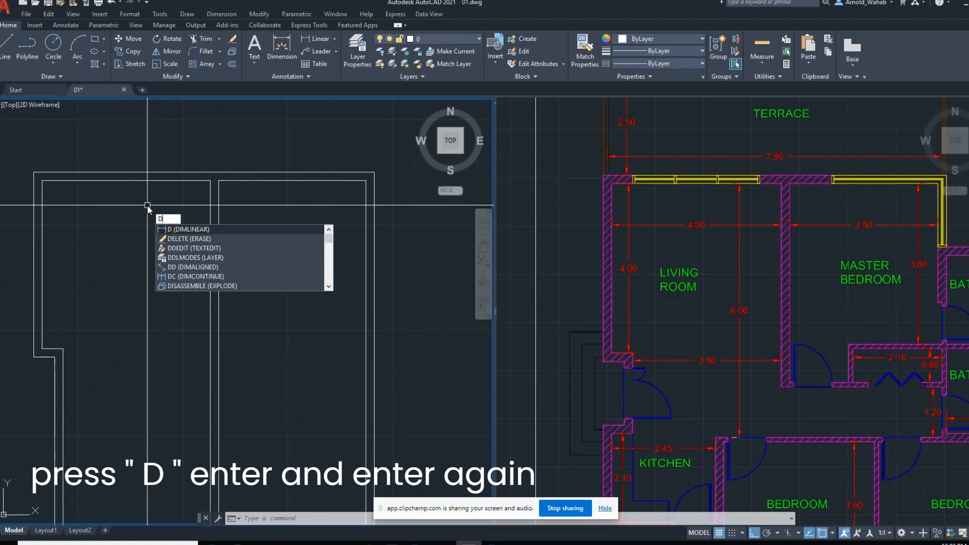
key(enter)
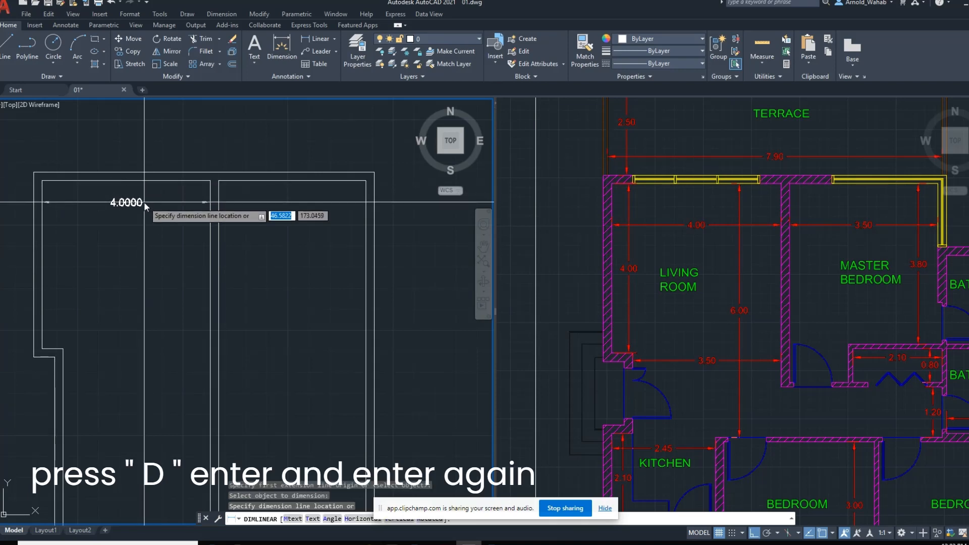
key(enter)
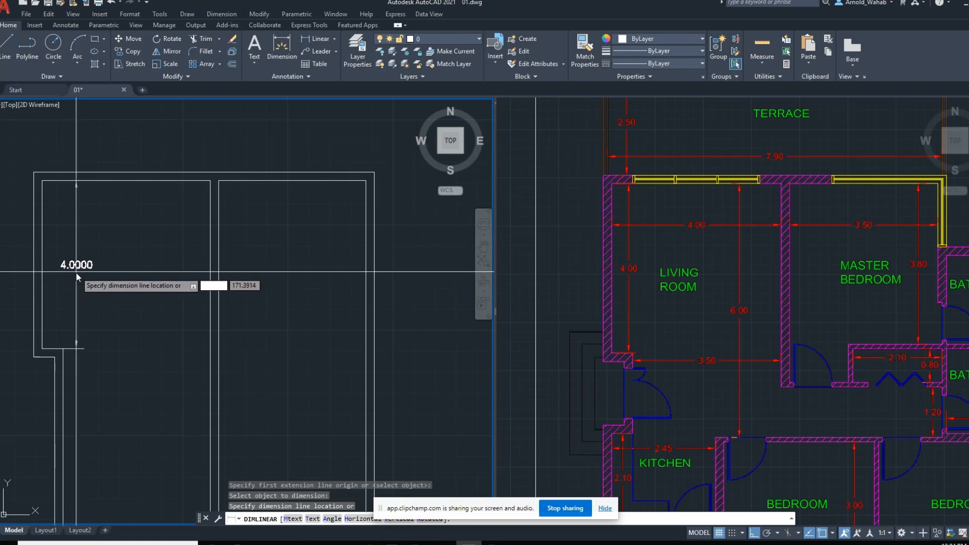
click(154, 323)
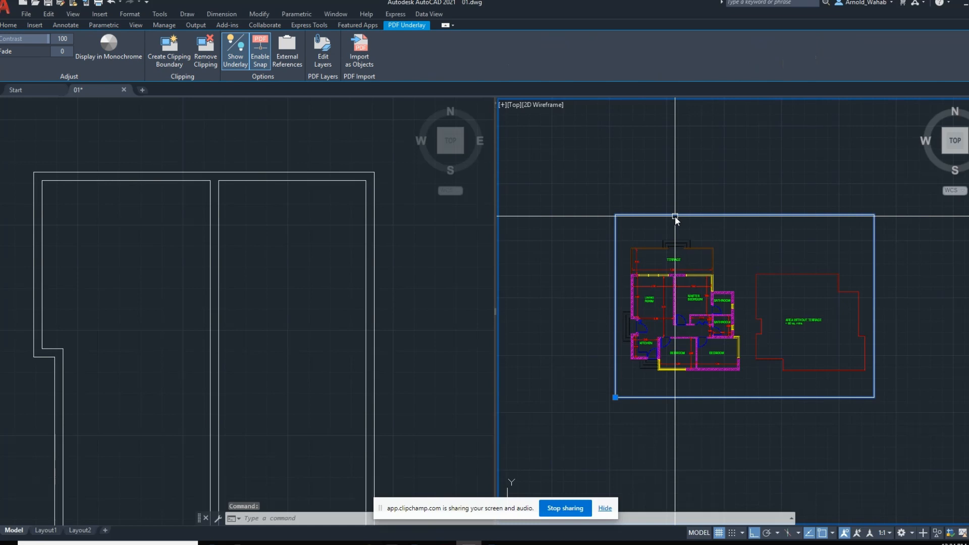
mouse_move(587, 320)
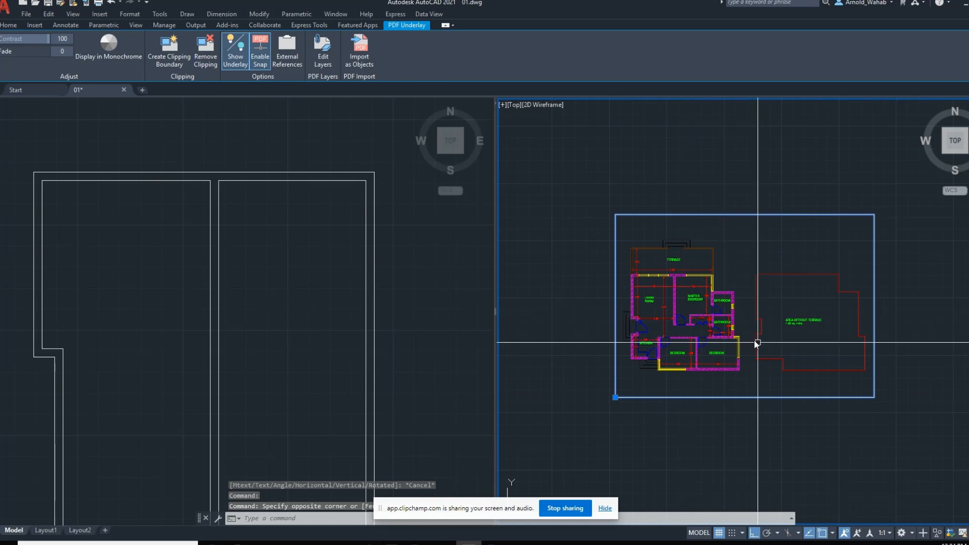
mouse_move(488, 324)
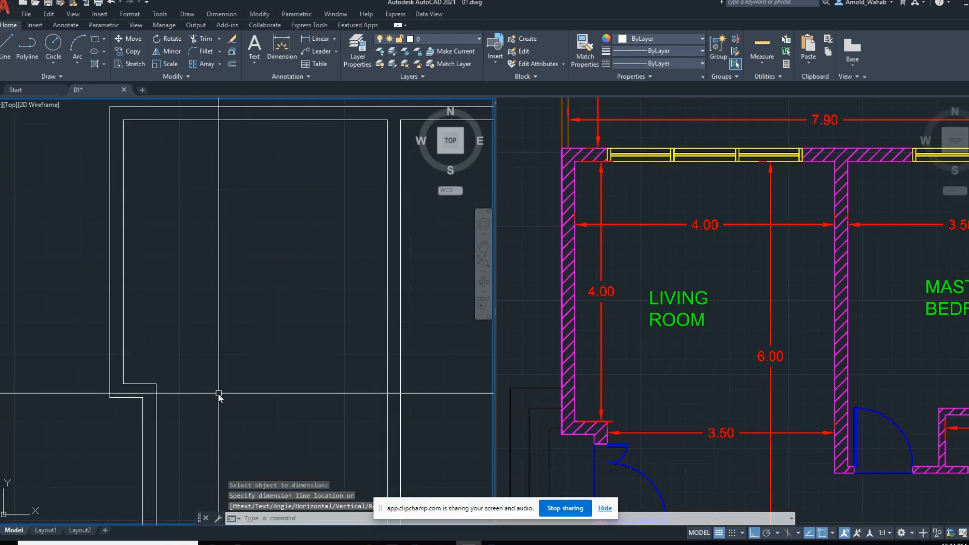
Step: Activate the reference plan view to check the living room's 4.00 and 3.50 dimensions
click(218, 394)
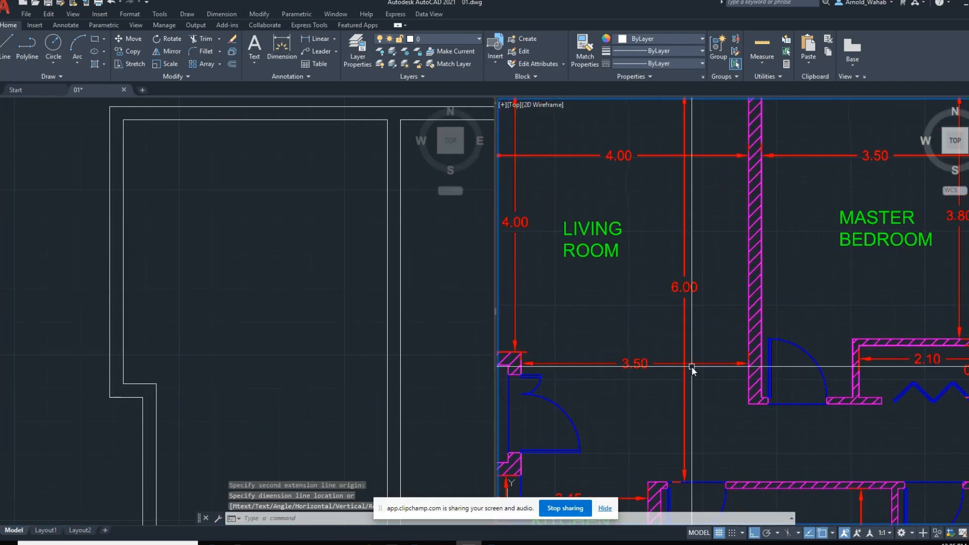
mouse_move(693, 295)
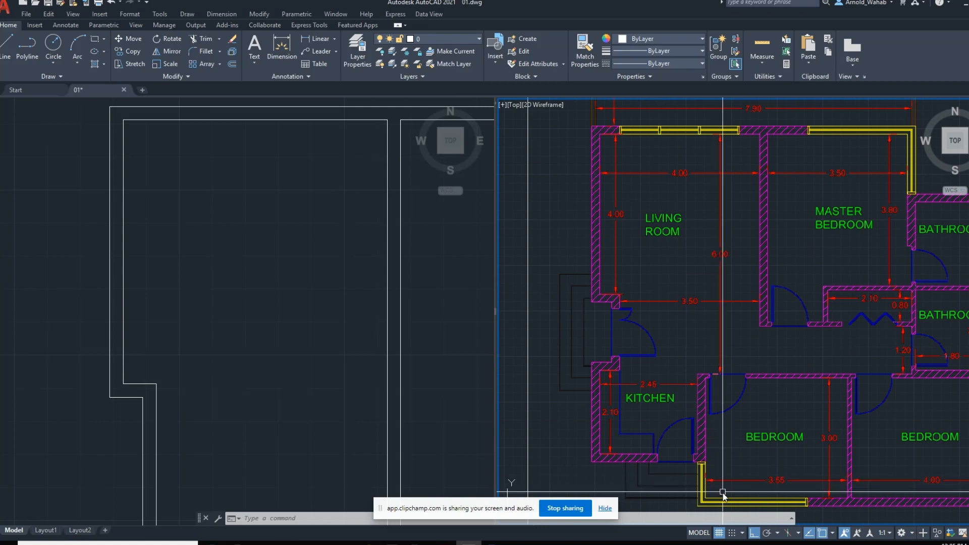
mouse_move(683, 399)
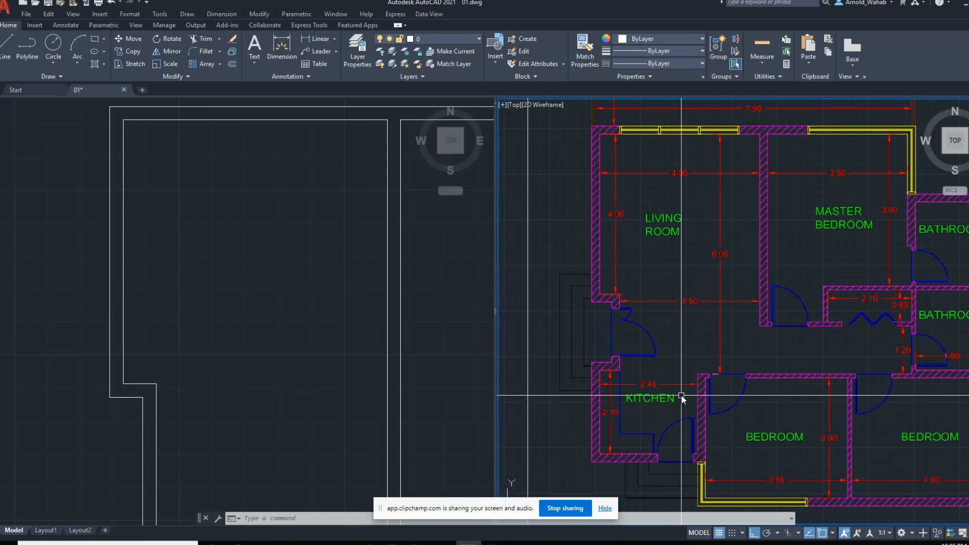
mouse_move(312, 305)
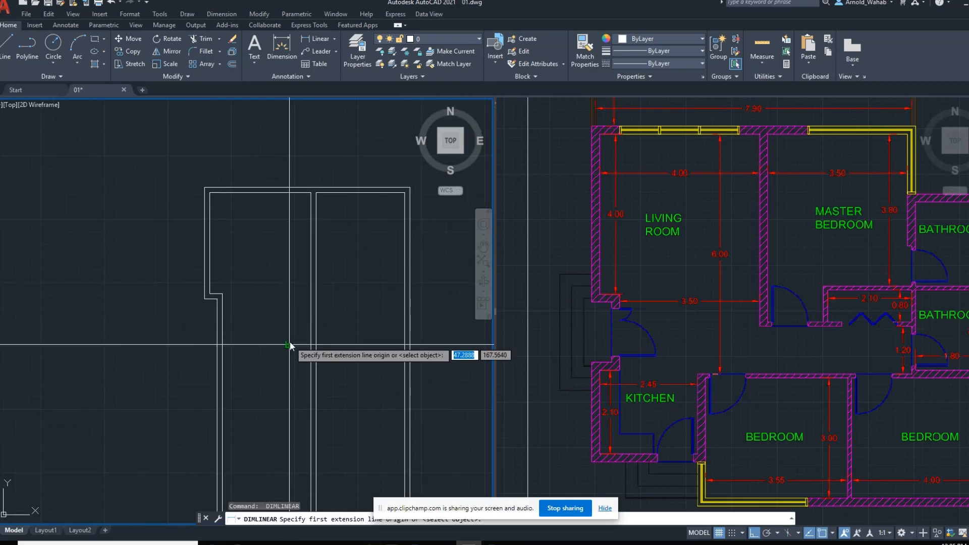
Step: Draw a horizontal dividing line between the left room's inner wall lines
click(287, 345)
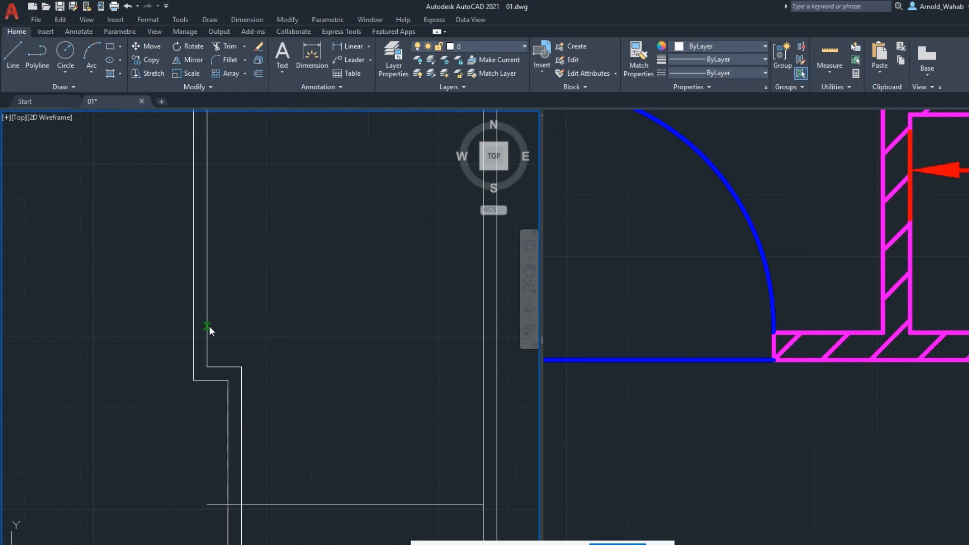
click(207, 325)
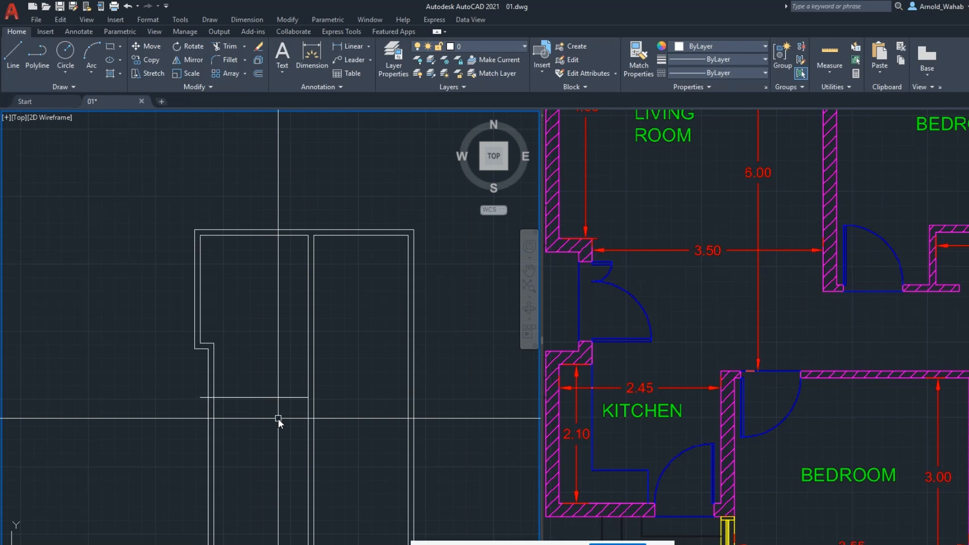
mouse_move(271, 413)
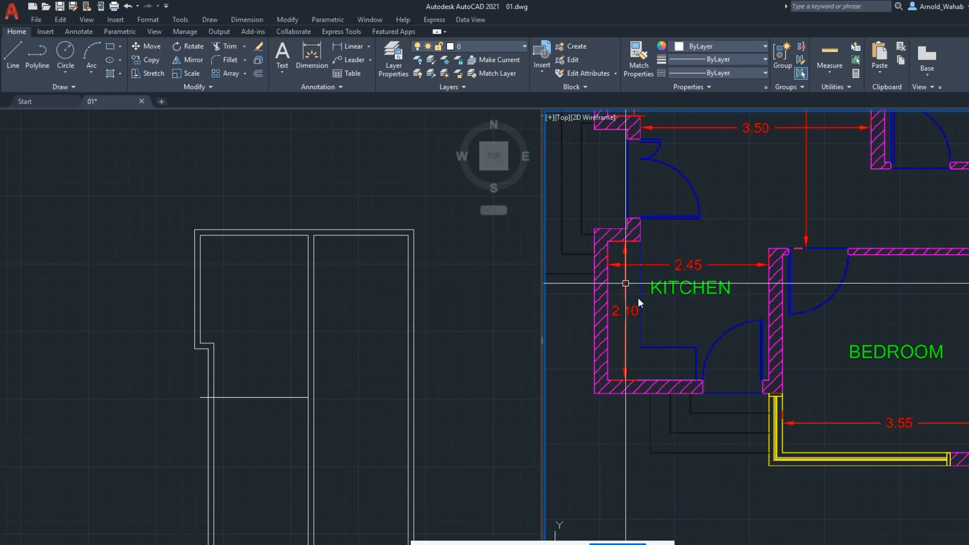
mouse_move(748, 320)
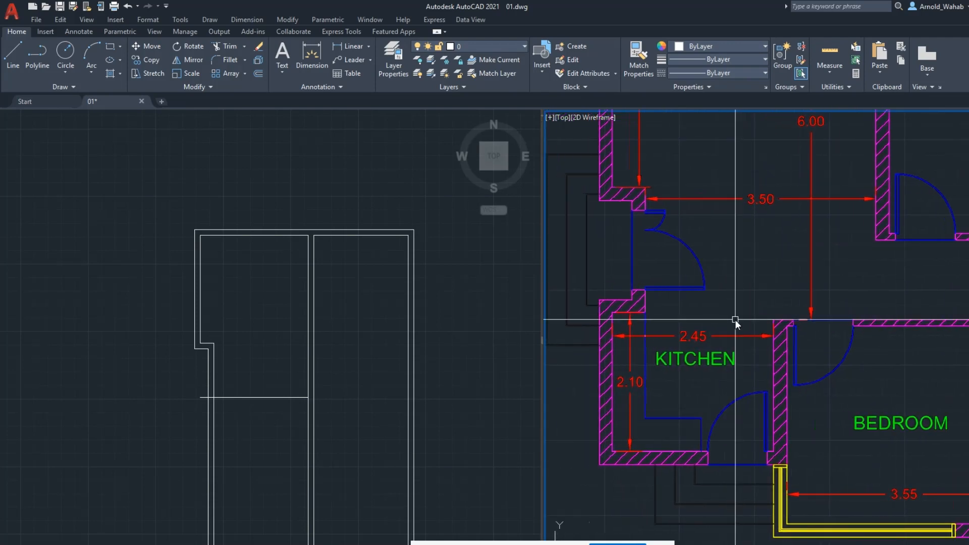
Step: Pan and zoom the PDF reference to view the whole plan, terrace to bedrooms
drag(736, 321, 634, 325)
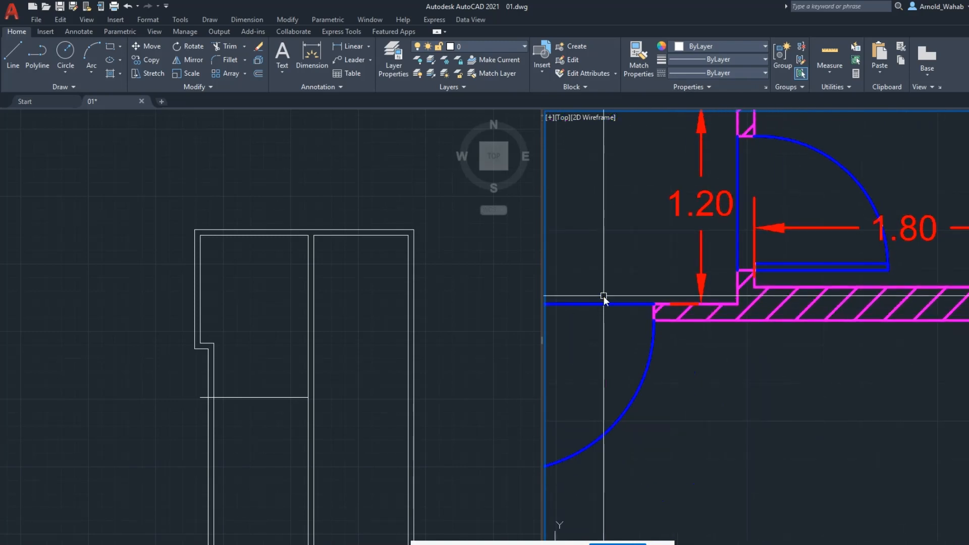
mouse_move(609, 289)
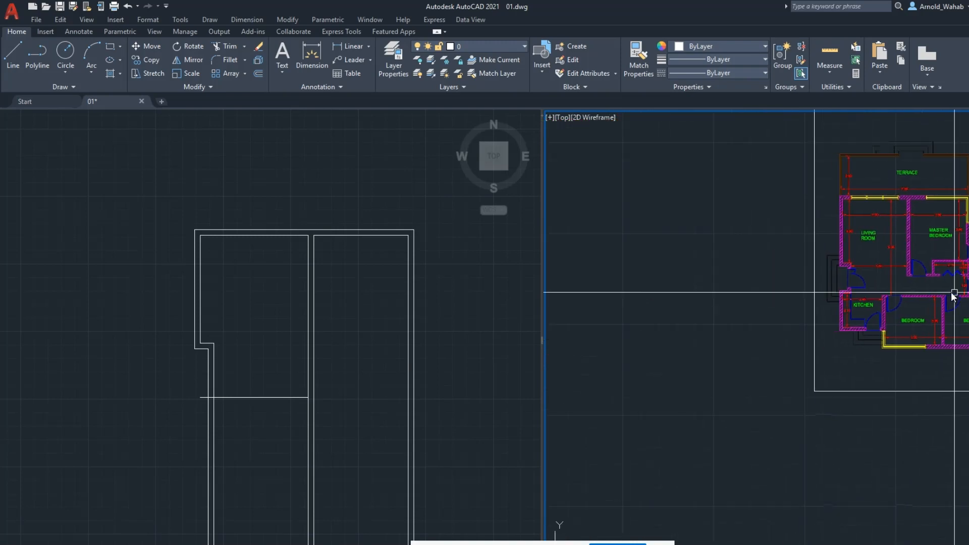
scroll(up, 3)
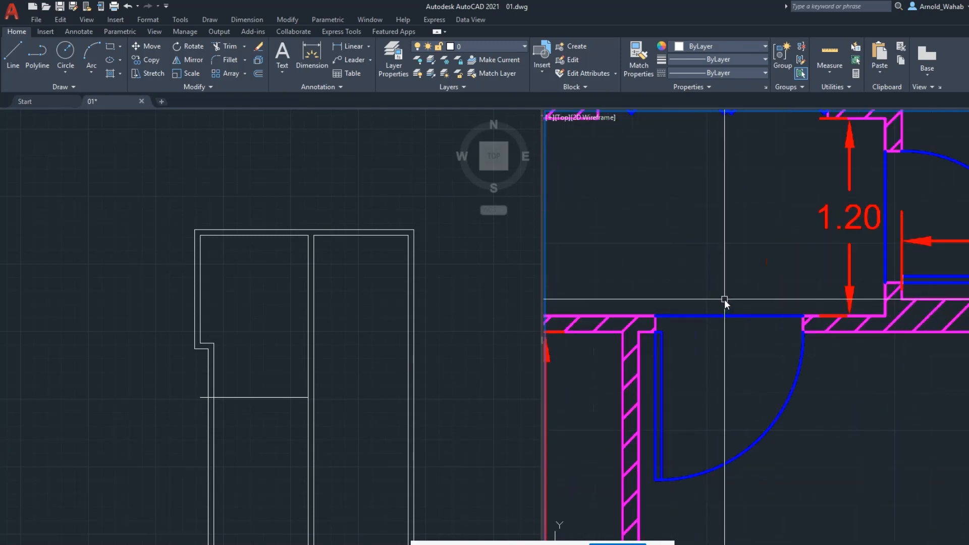
scroll(down, 3)
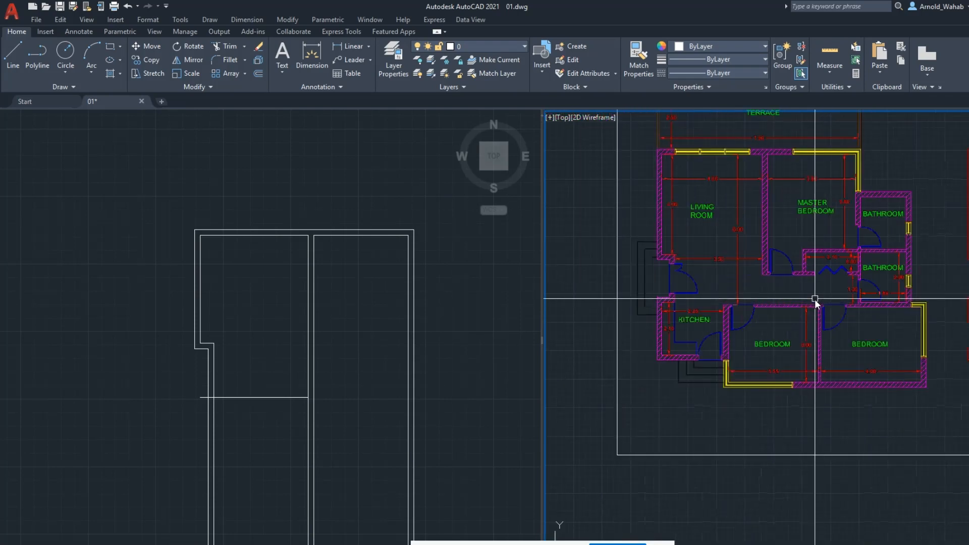
mouse_move(815, 302)
text(1)
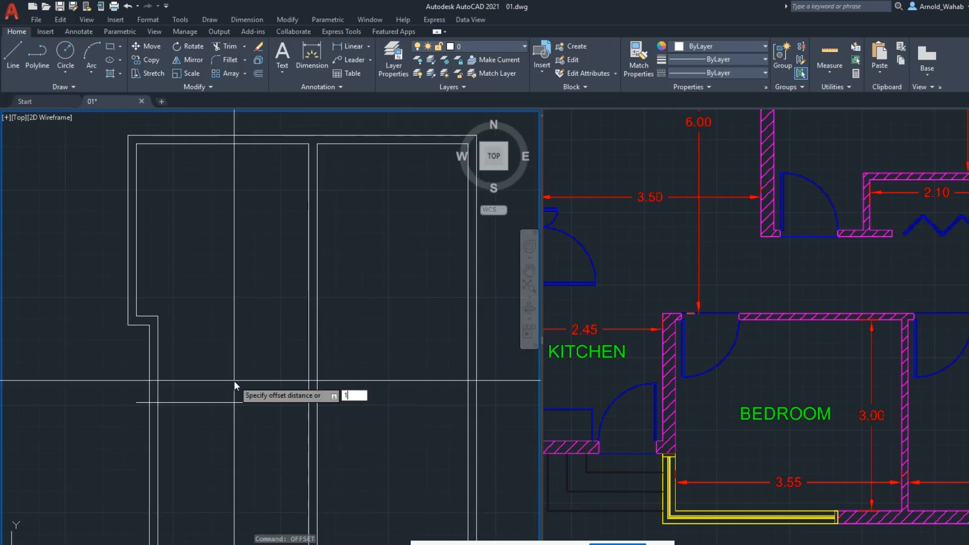
Step: Offset a wall line and fillet two crossing lines into a short interior wall stub
key(enter)
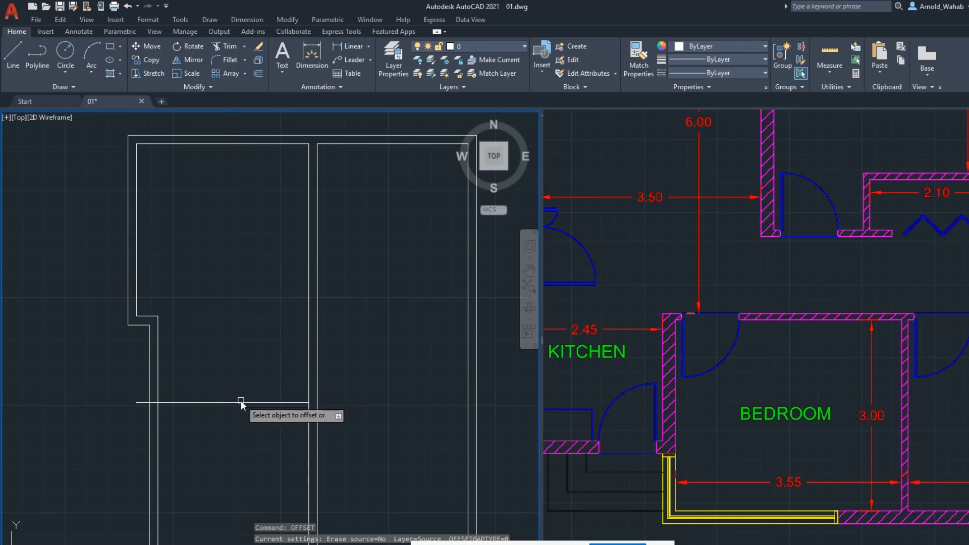
click(241, 403)
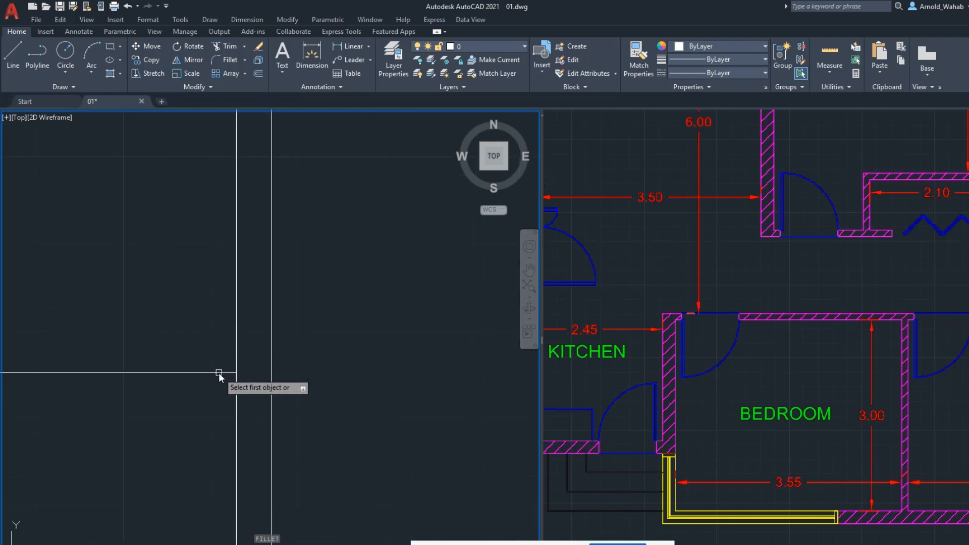
click(218, 373)
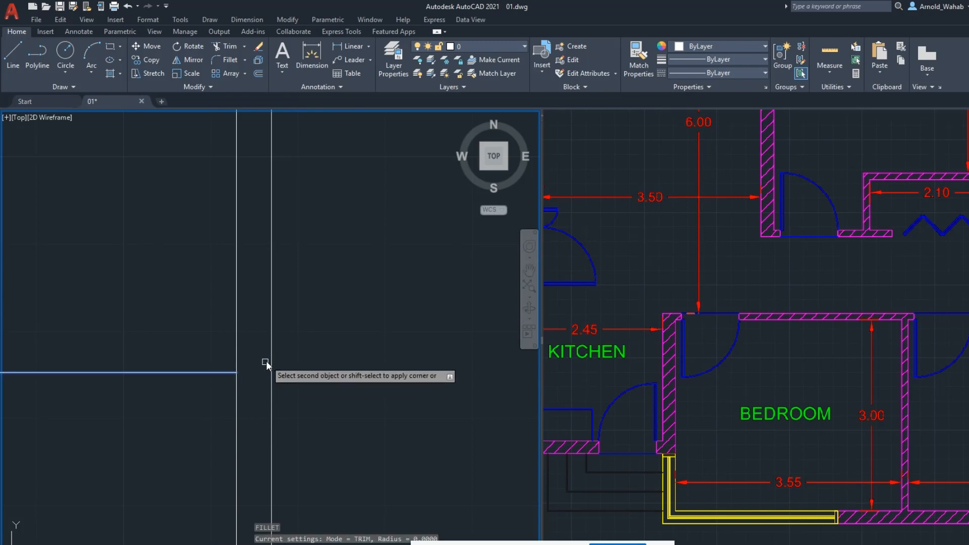
mouse_move(271, 358)
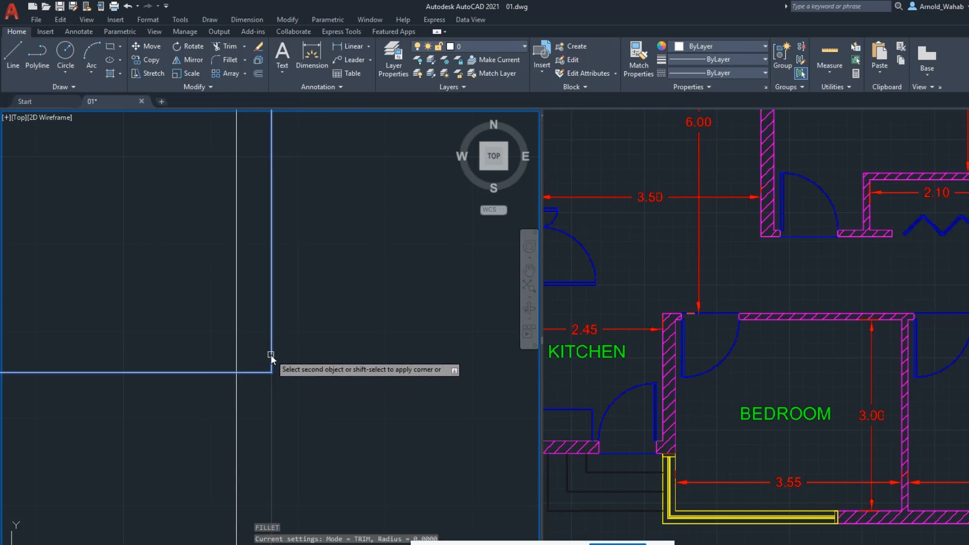
click(275, 362)
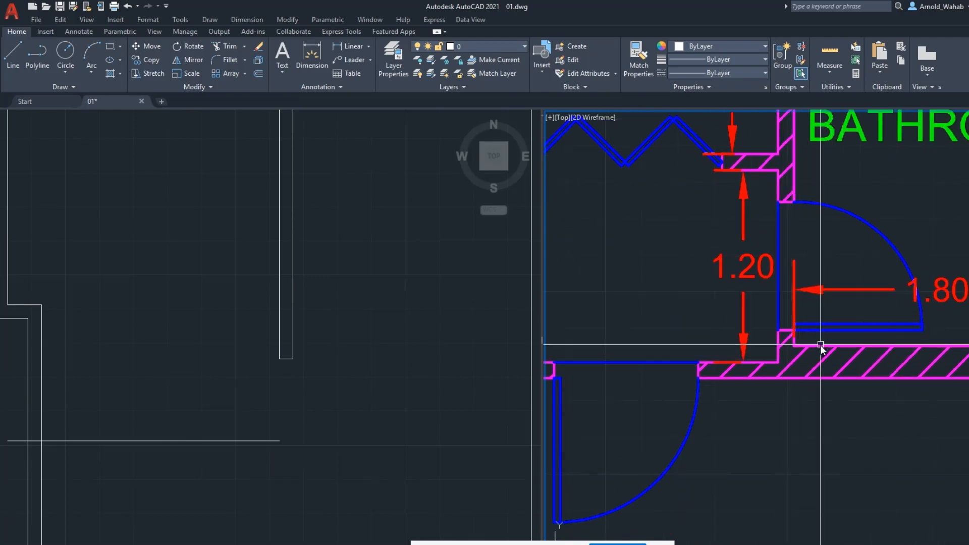
mouse_move(823, 346)
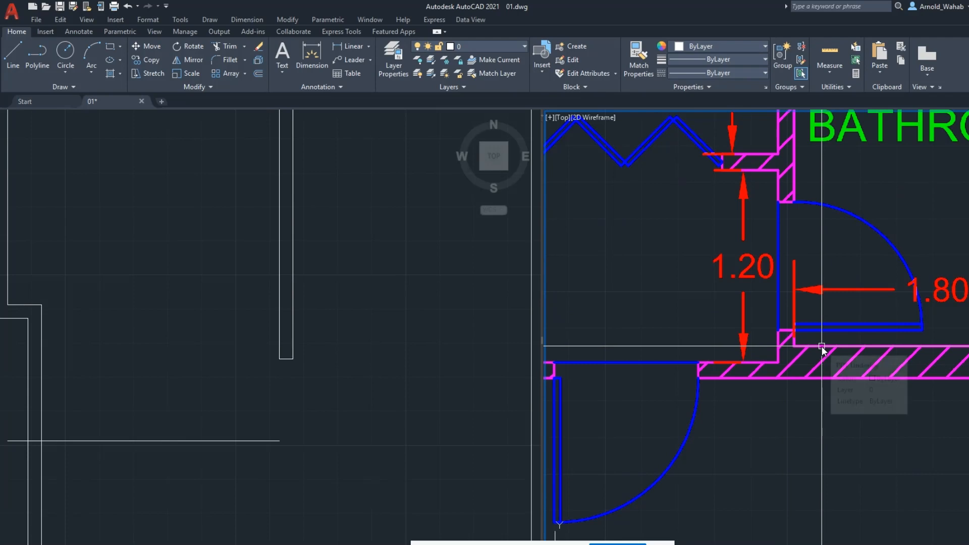
mouse_move(685, 347)
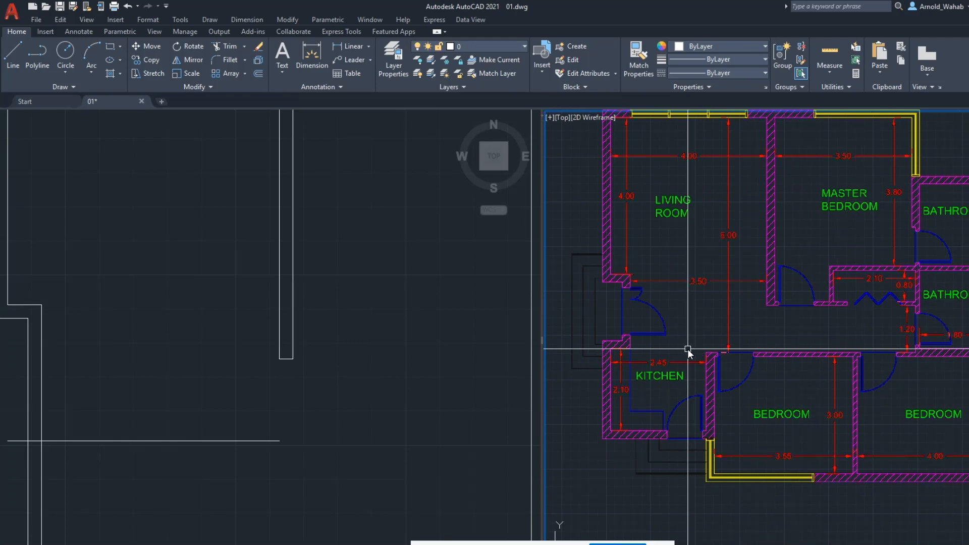
mouse_move(121, 442)
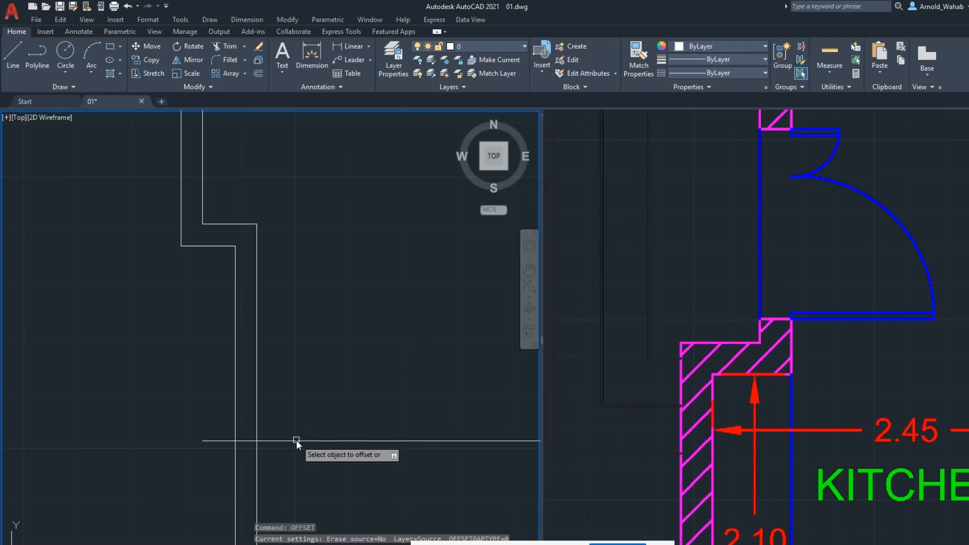
Step: Offset a horizontal wall by 0.1, fillet its corner, then offset another line 0.2 below
click(297, 441)
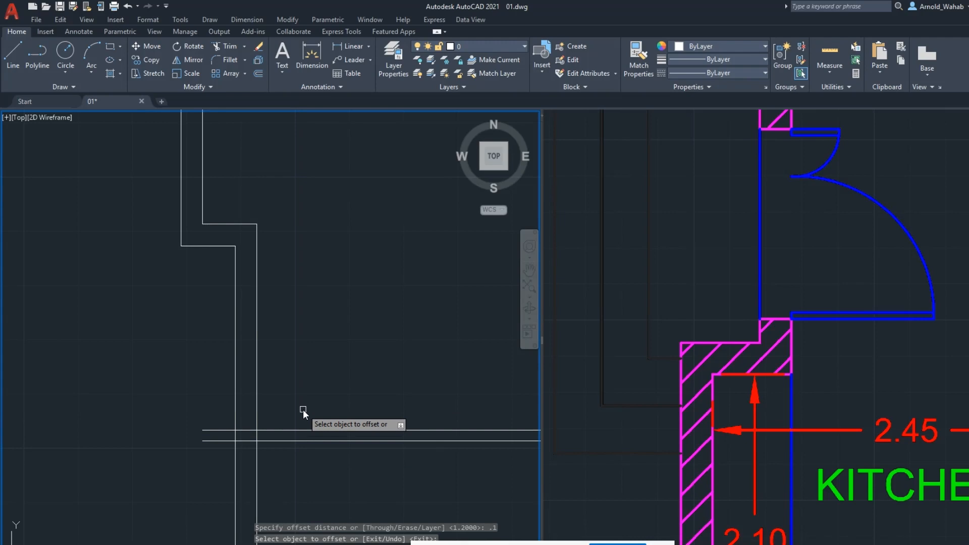
mouse_move(297, 410)
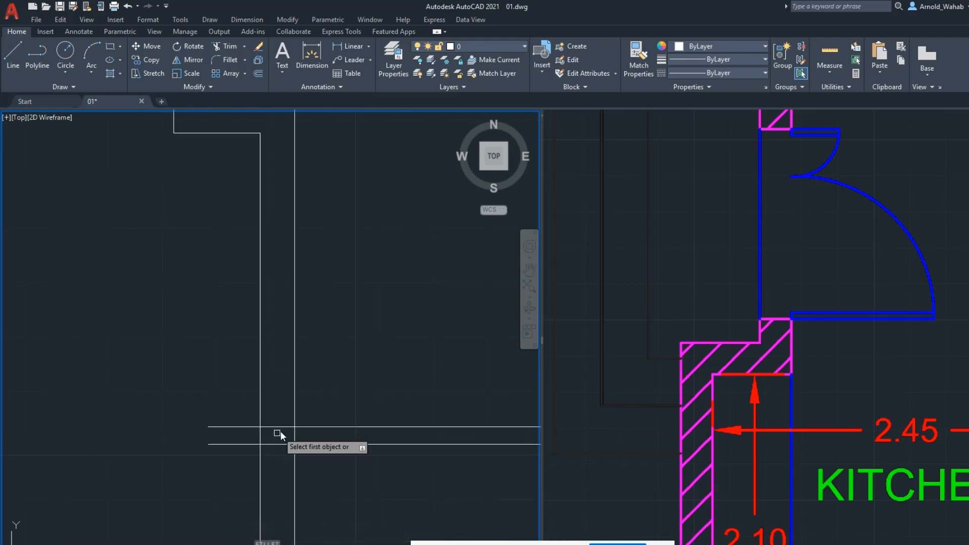
click(281, 434)
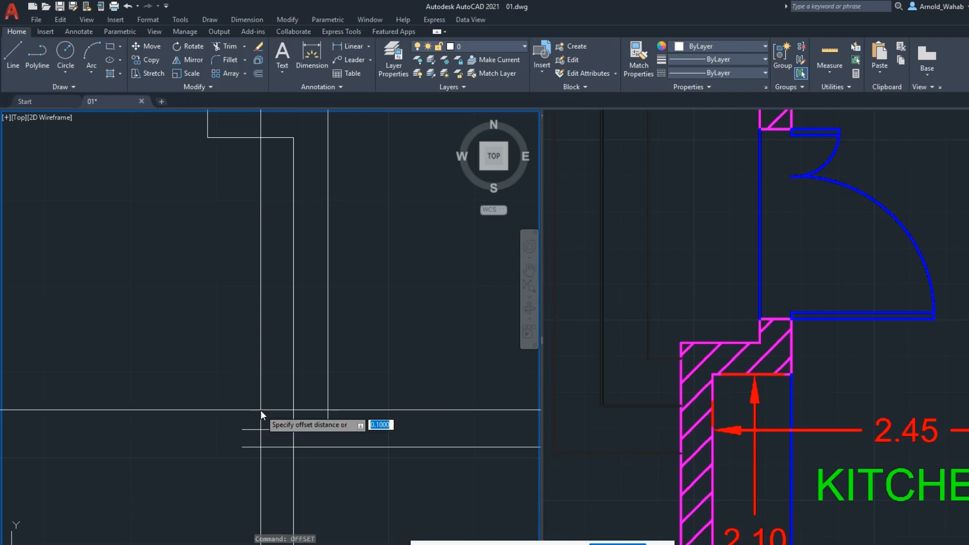
text(.2)
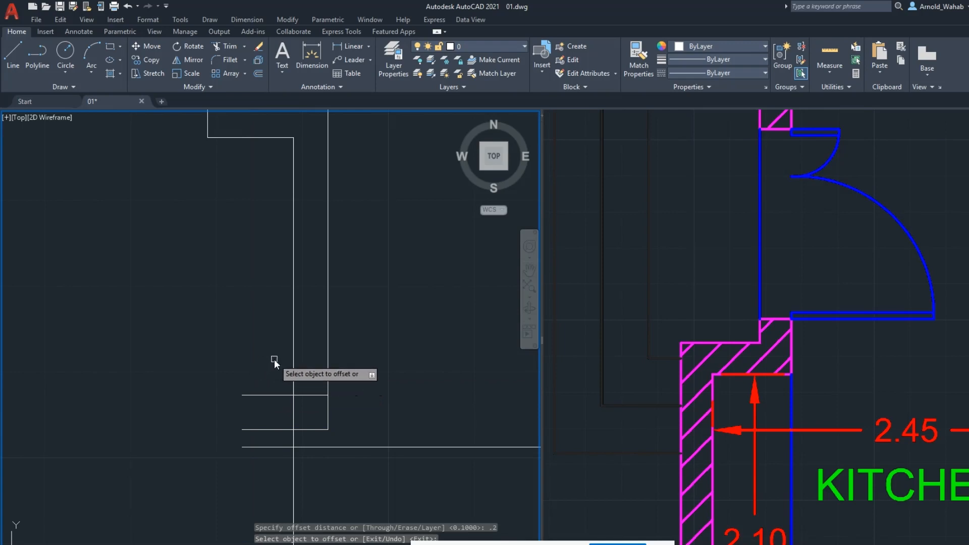
click(278, 278)
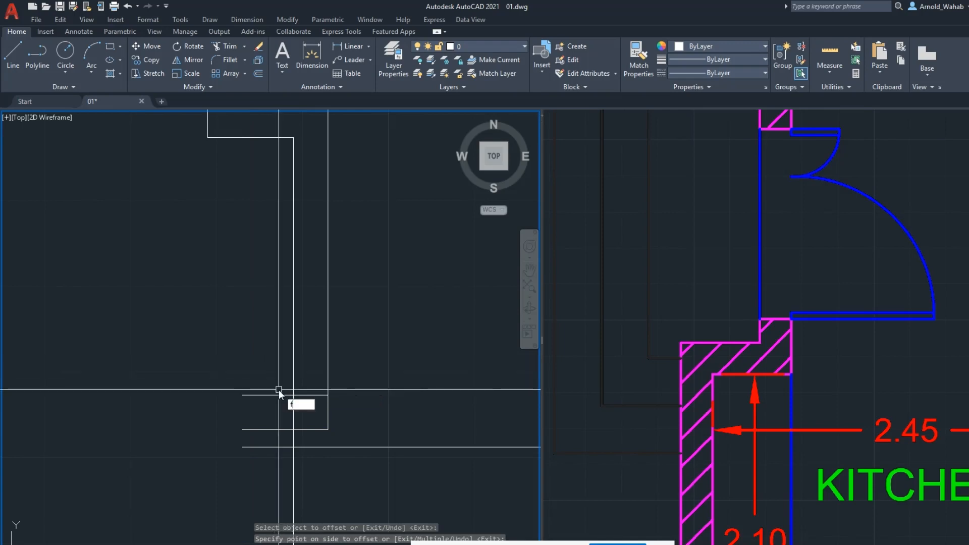
click(284, 396)
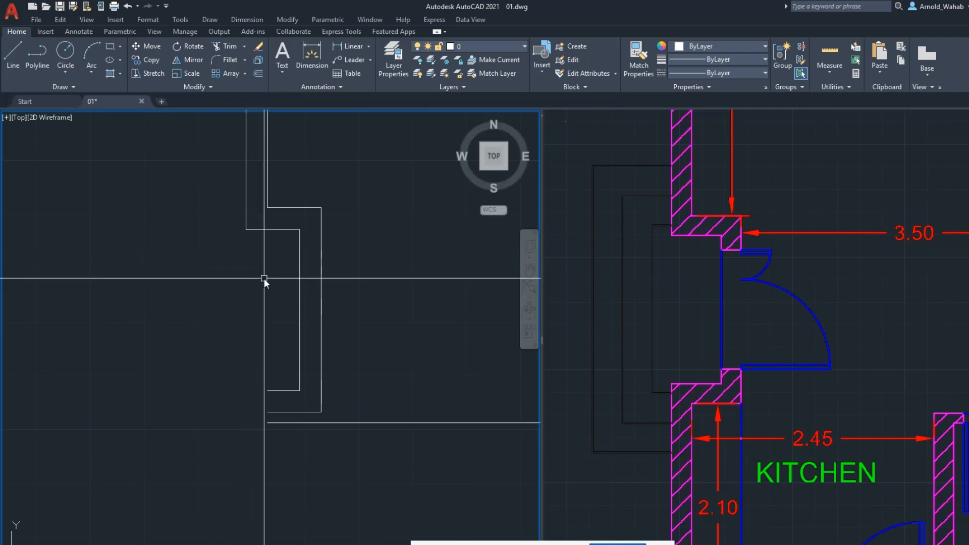
Step: Cancel the mistyped XLINE, fillet a wall corner, and accept a 0.2 offset distance
text(x)
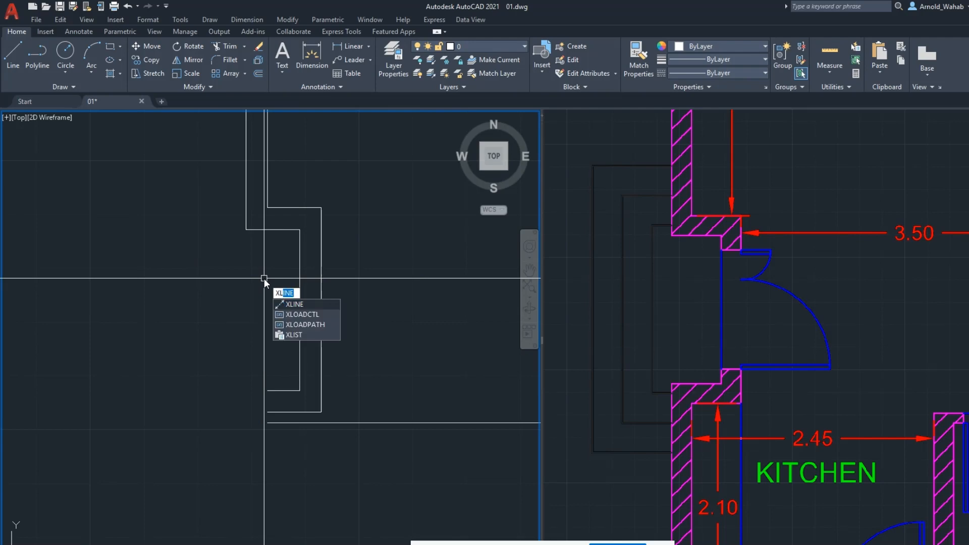
key(enter)
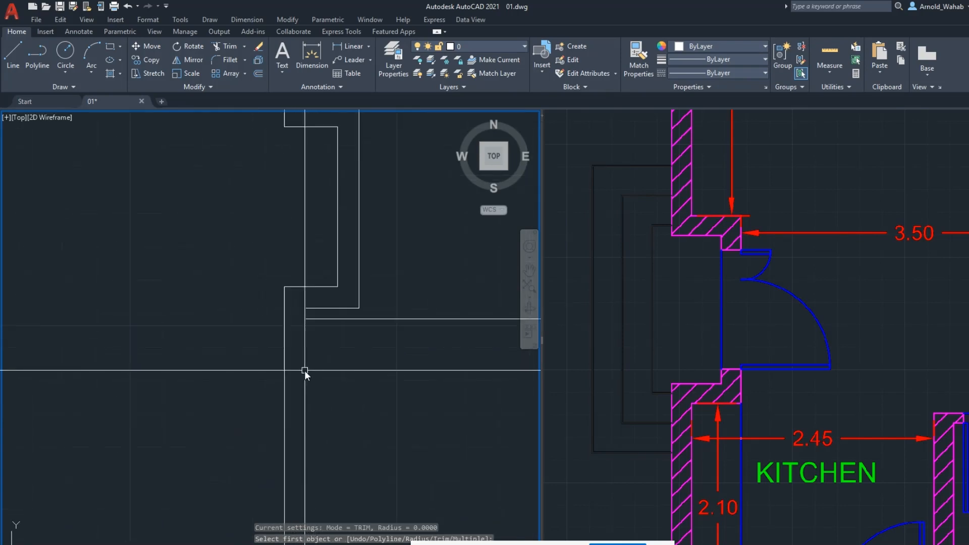
click(304, 368)
text(OFFSET)
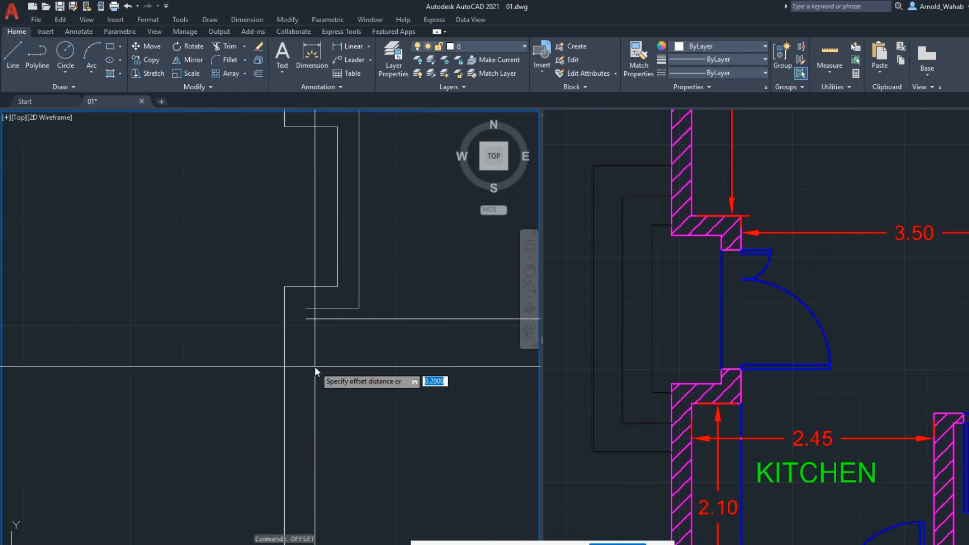
key(enter)
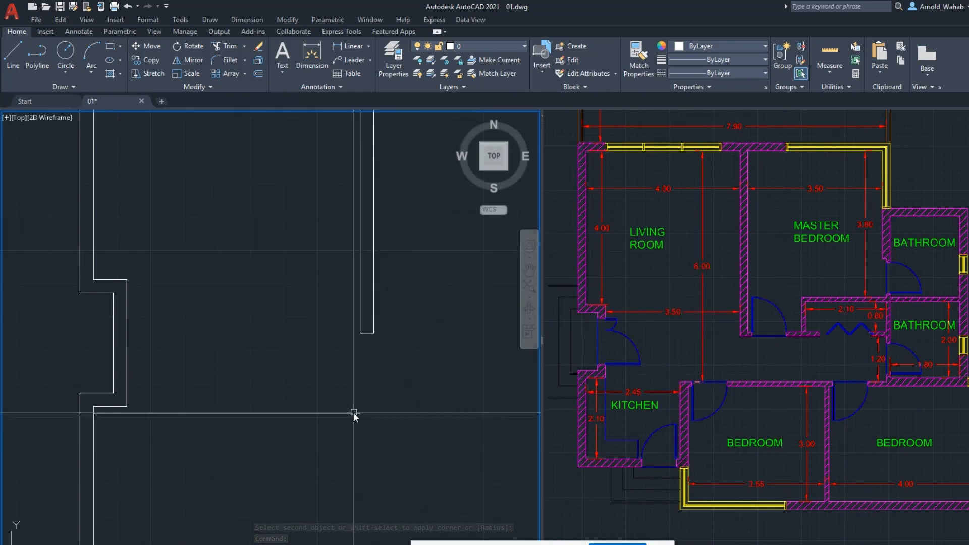
Step: Finish the vertical 6.0000 dimension spanning the left room
key(Escape)
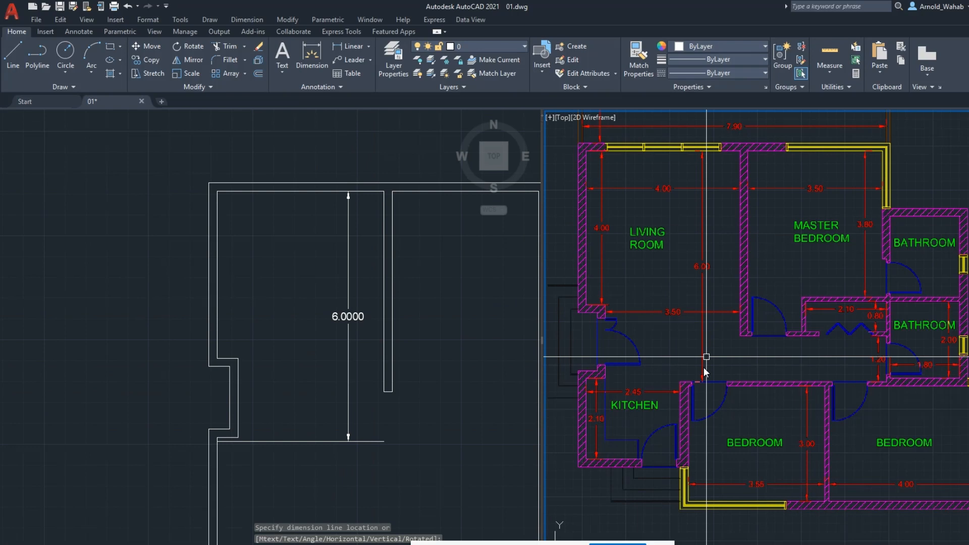
mouse_move(344, 430)
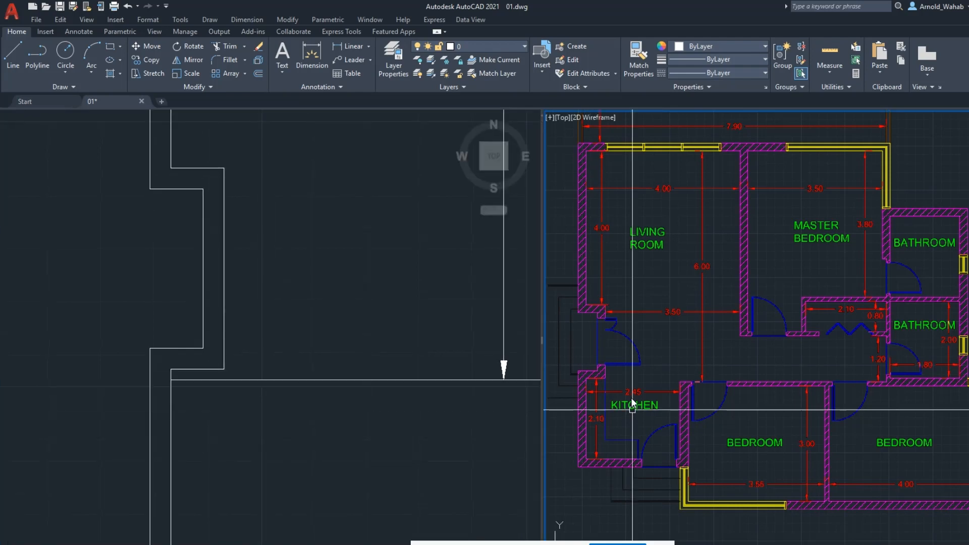
mouse_move(331, 430)
text(OFFSET)
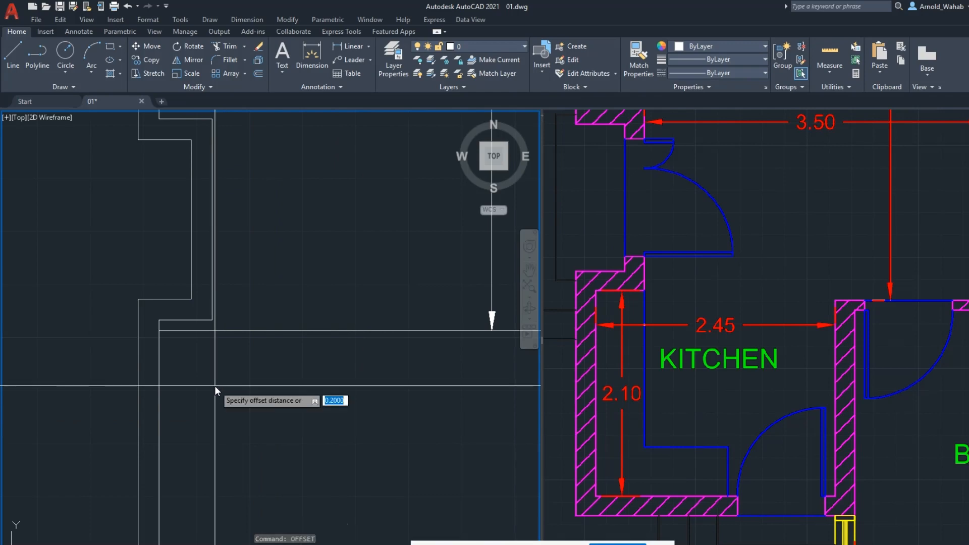
Step: Offset a wall line 2.1 for the kitchen depth, then 0.2 outward for thickness
text(2.1)
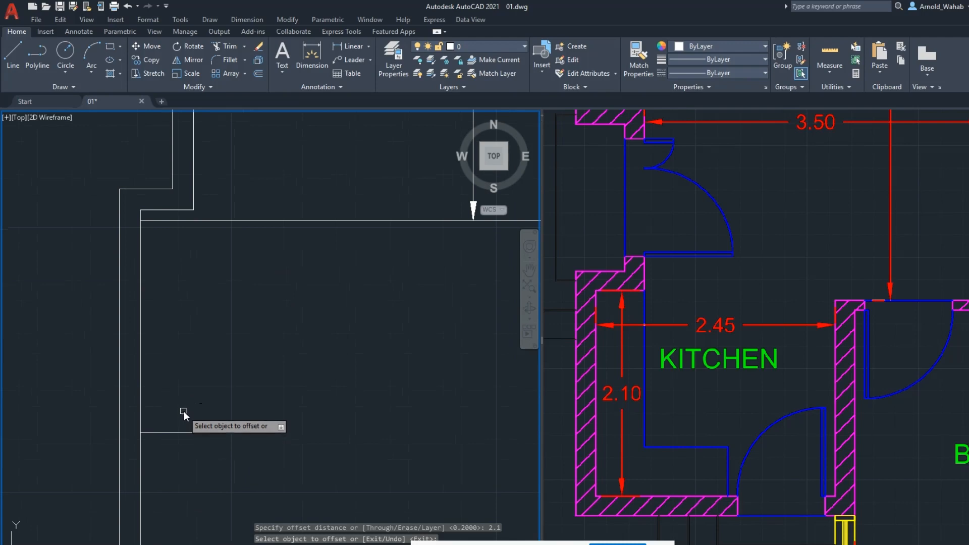
click(184, 411)
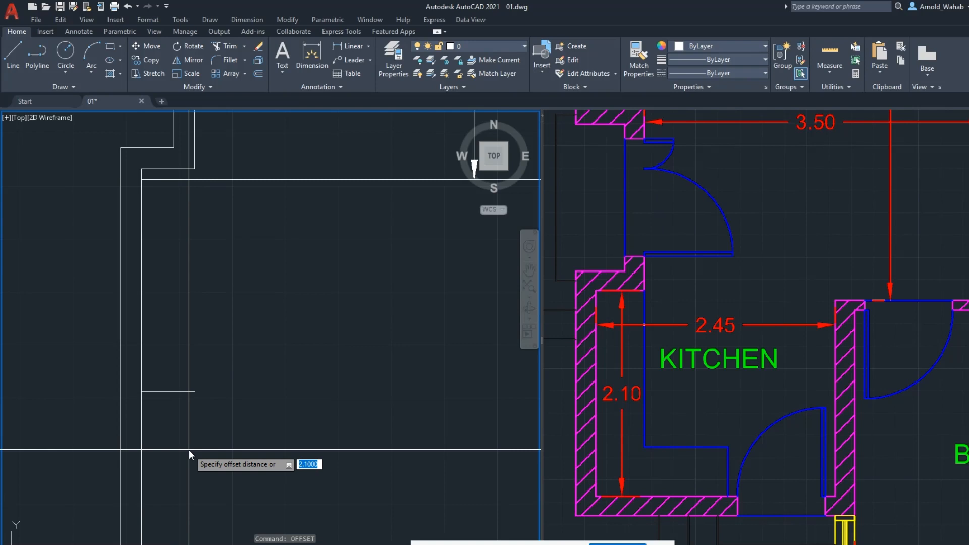
text(.2)
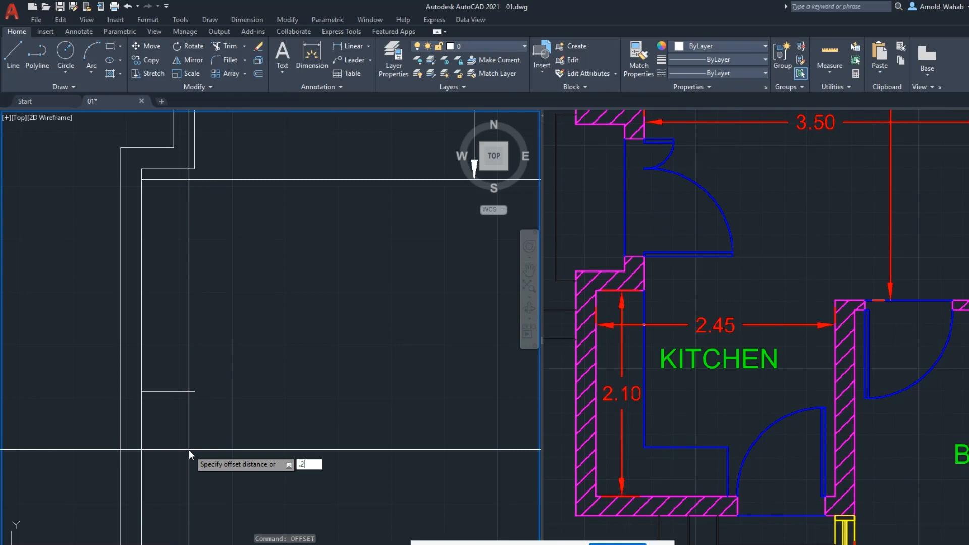
key(enter)
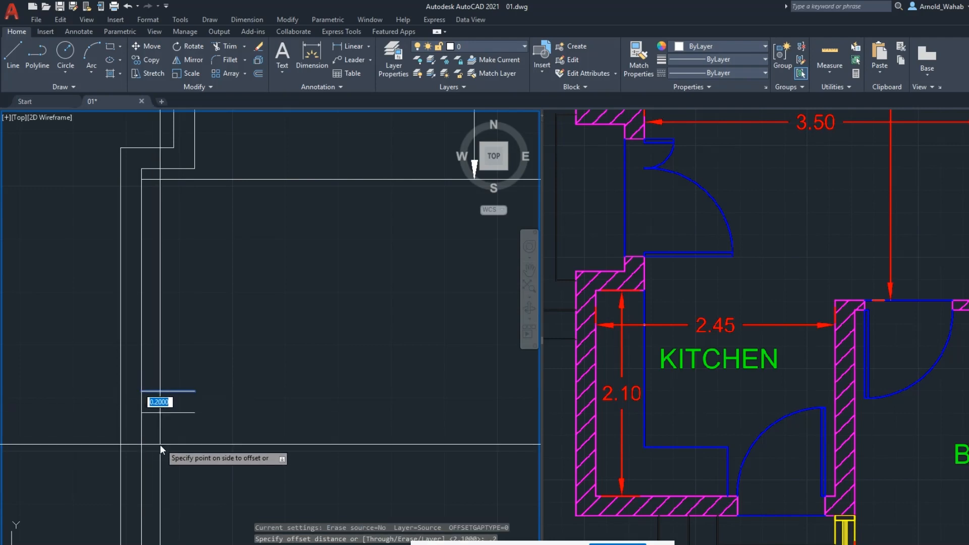
click(160, 447)
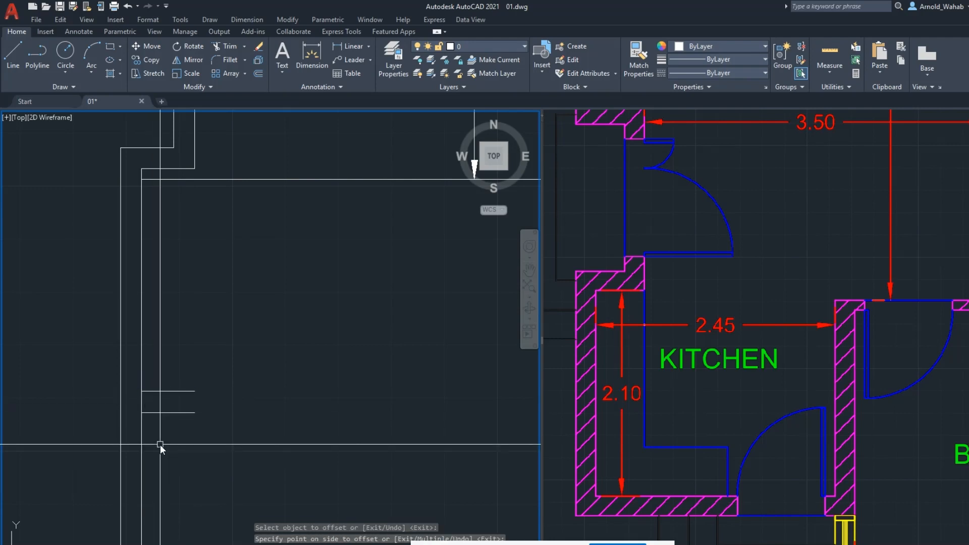
text(FFSET)
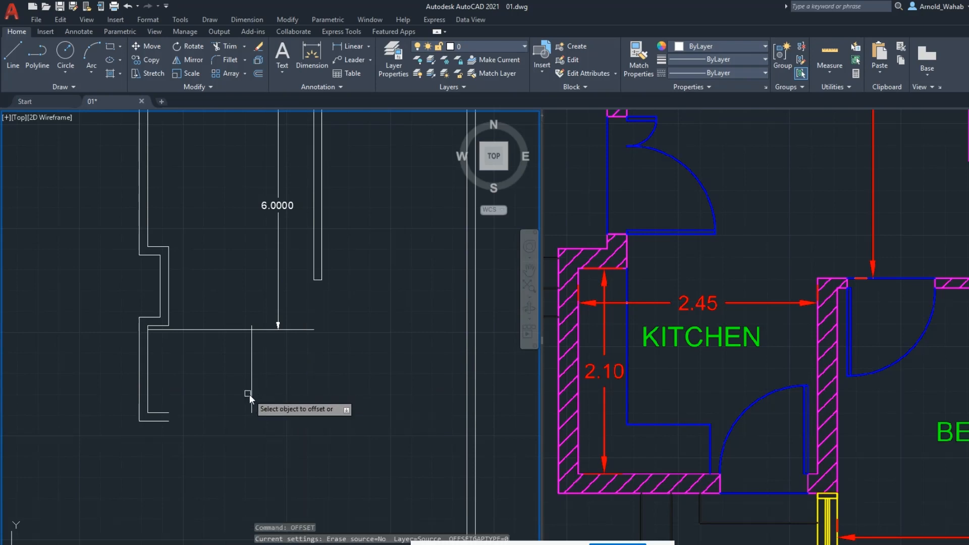
Step: Offset a vertical kitchen wall by 0.2 and fillet the kitchen corners
text(.2)
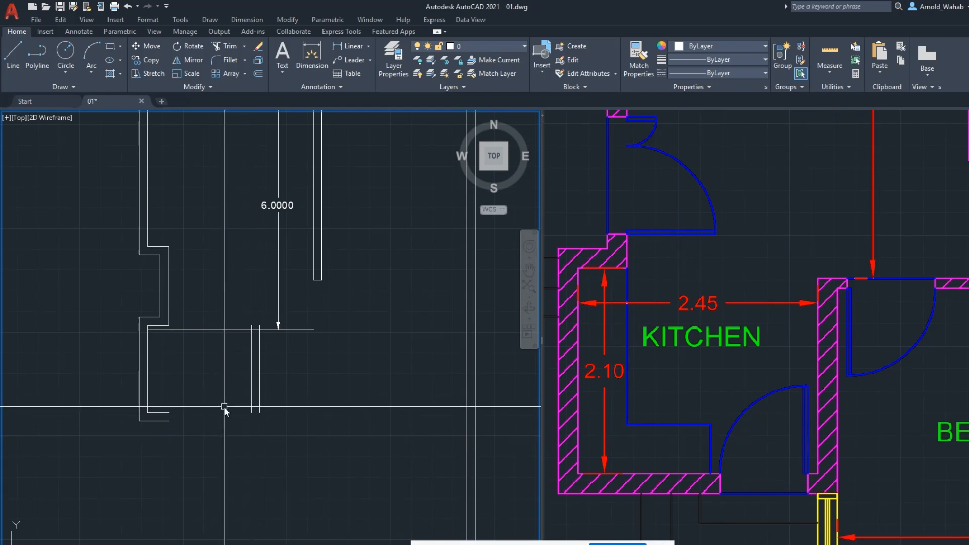
click(162, 415)
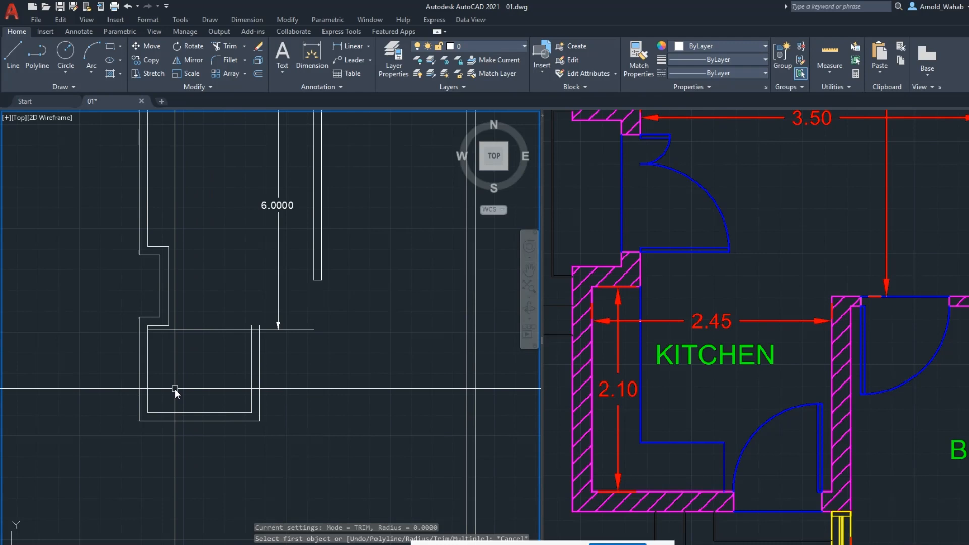
Step: Measure the kitchen's inner width with a linear dimension between two wall lines
text(D)
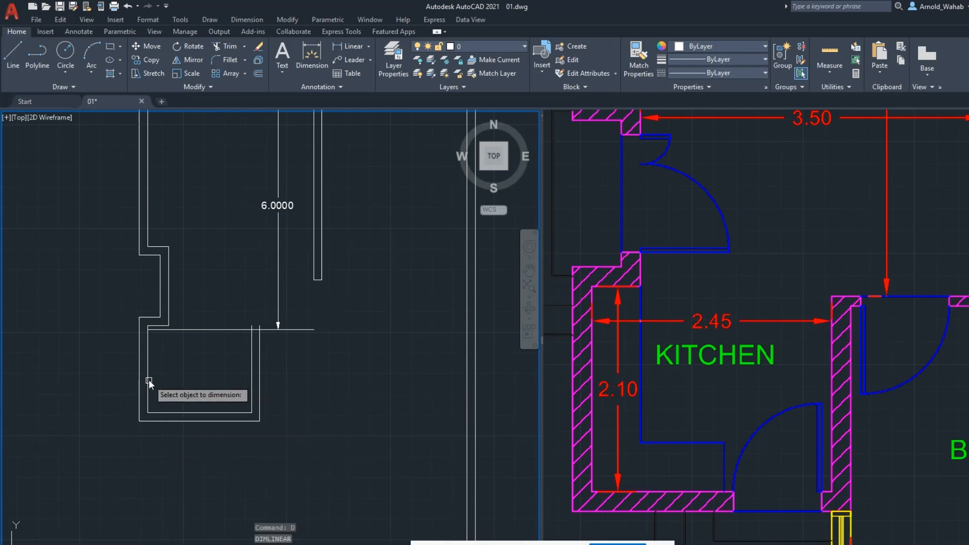
click(148, 382)
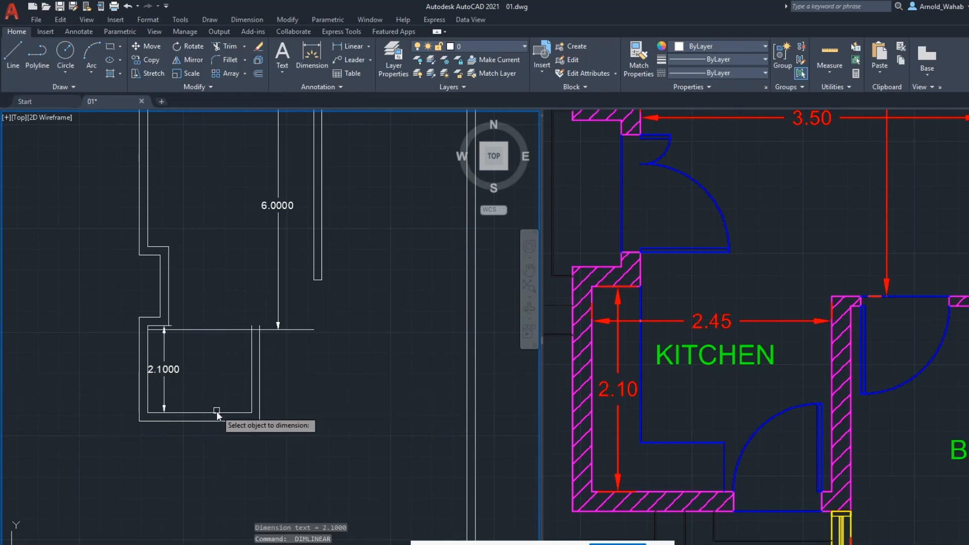
click(217, 405)
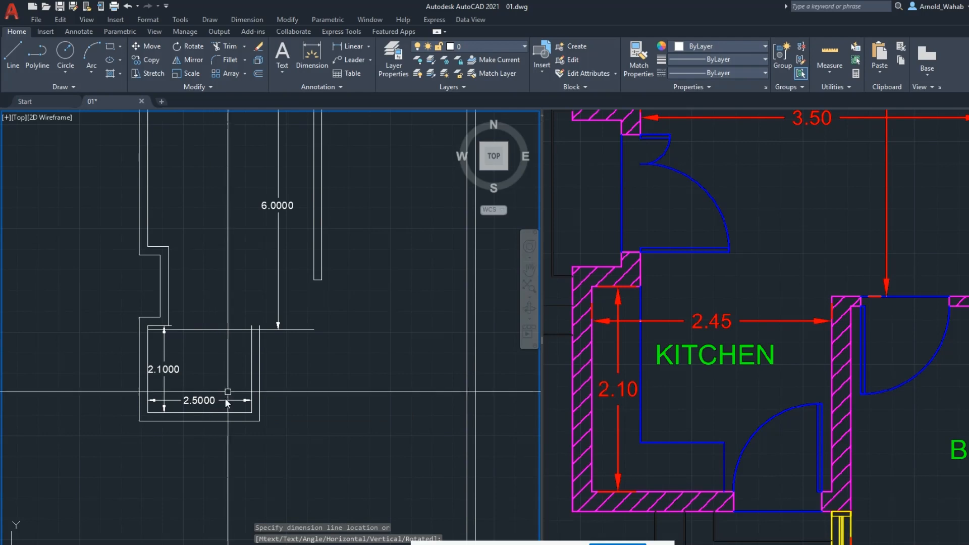
Step: Offset the kitchen's right wall 2.45 from the left wall, plus a 0.2 wall line
key(Escape)
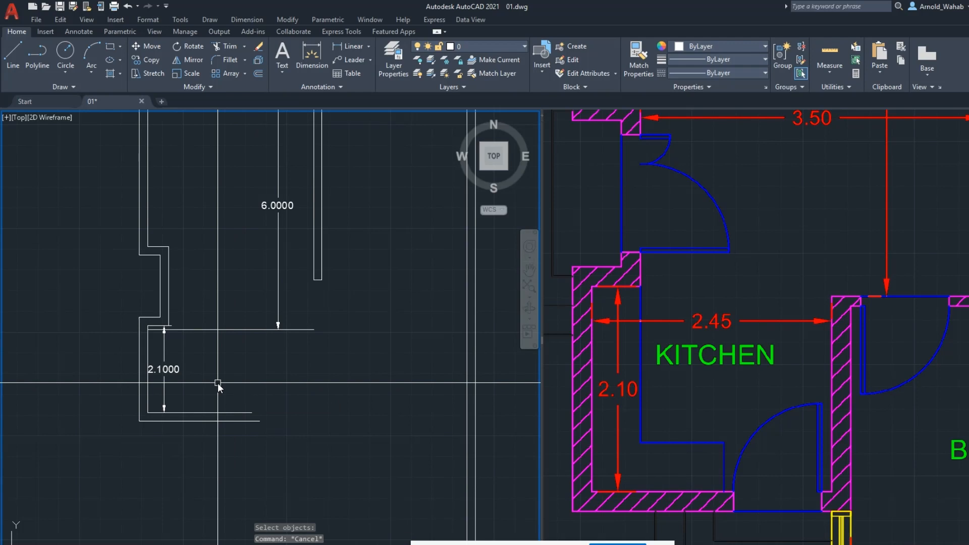
text(2.45)
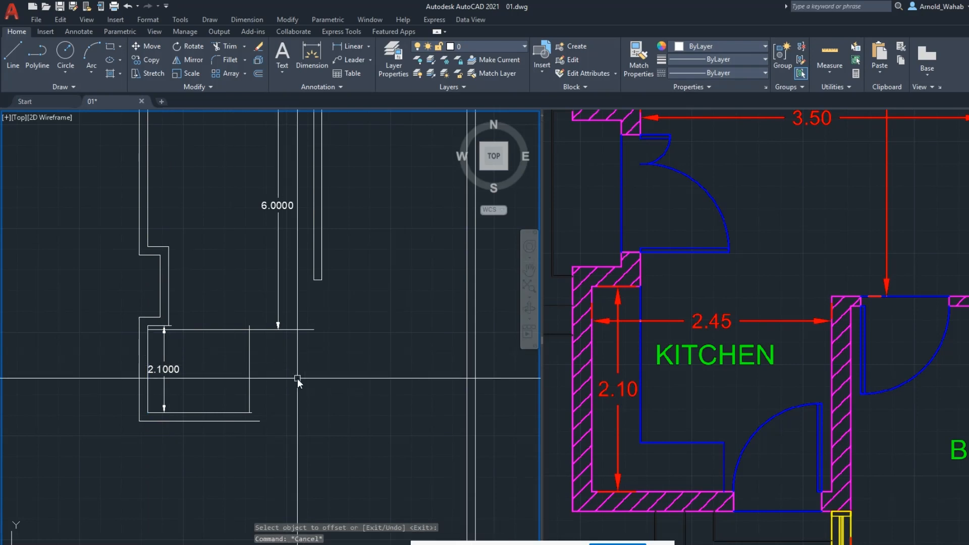
text(.2)
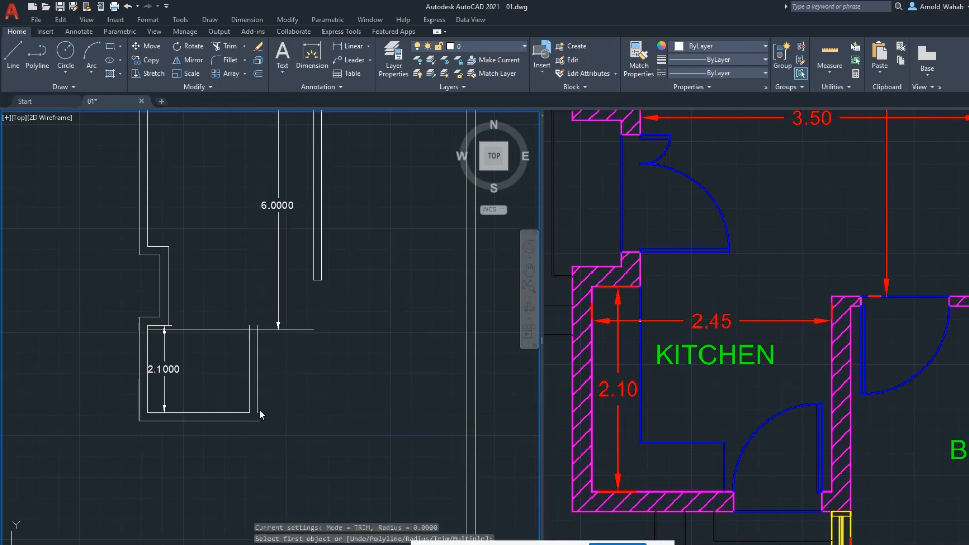
mouse_move(224, 424)
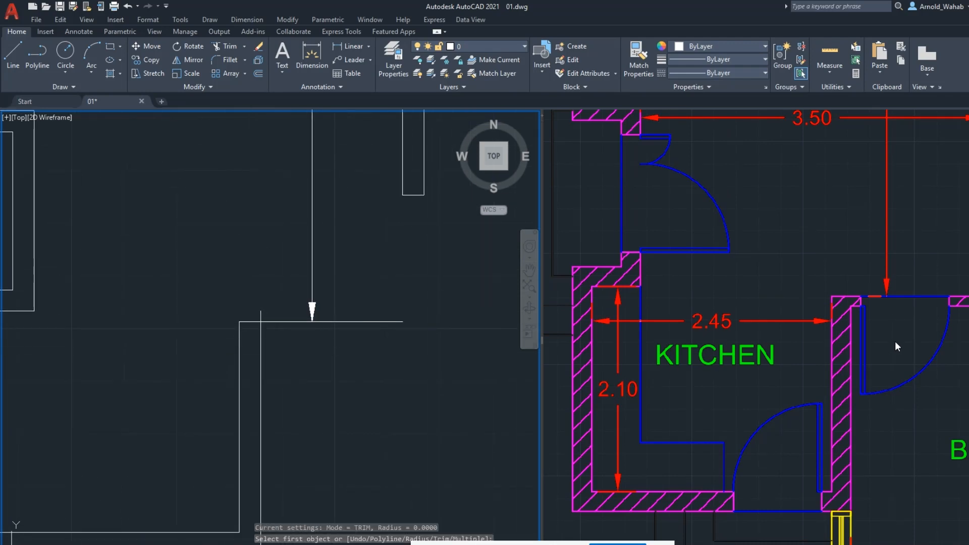
Step: Offset the horizontal wall line below the 6.0000 dimension for wall thickness
click(353, 384)
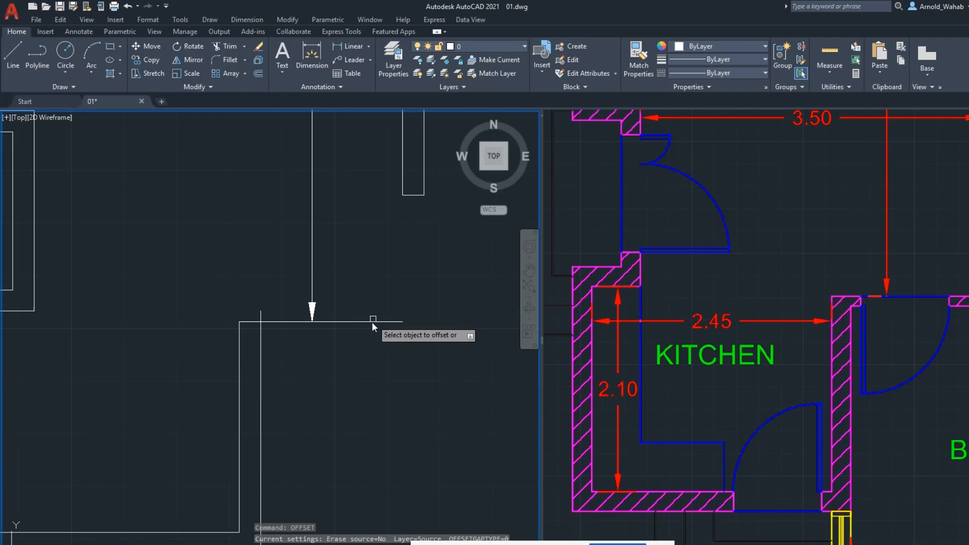
click(374, 320)
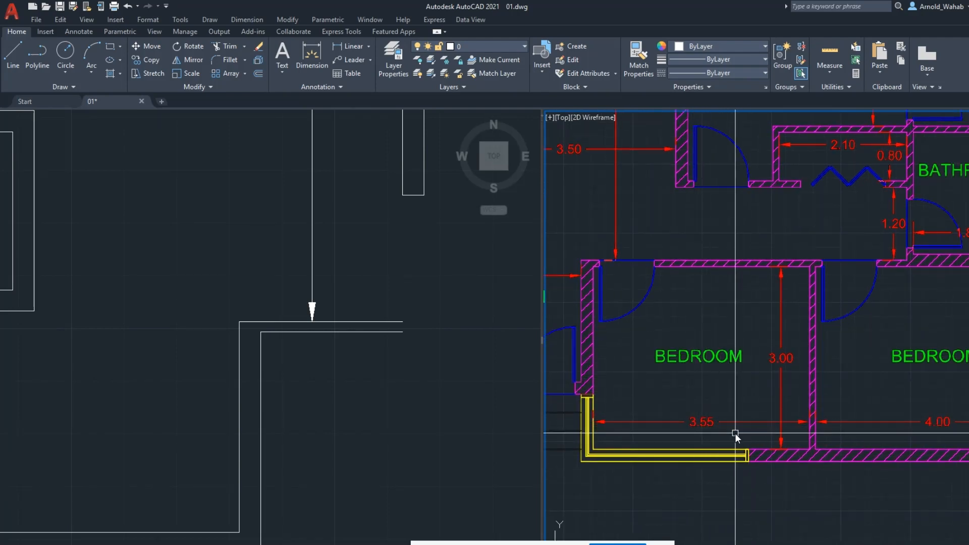
Step: Offset vertical bedroom wall lines at 3 and 3.55/4.00, each with 0.2 thickness
scroll(down, 3)
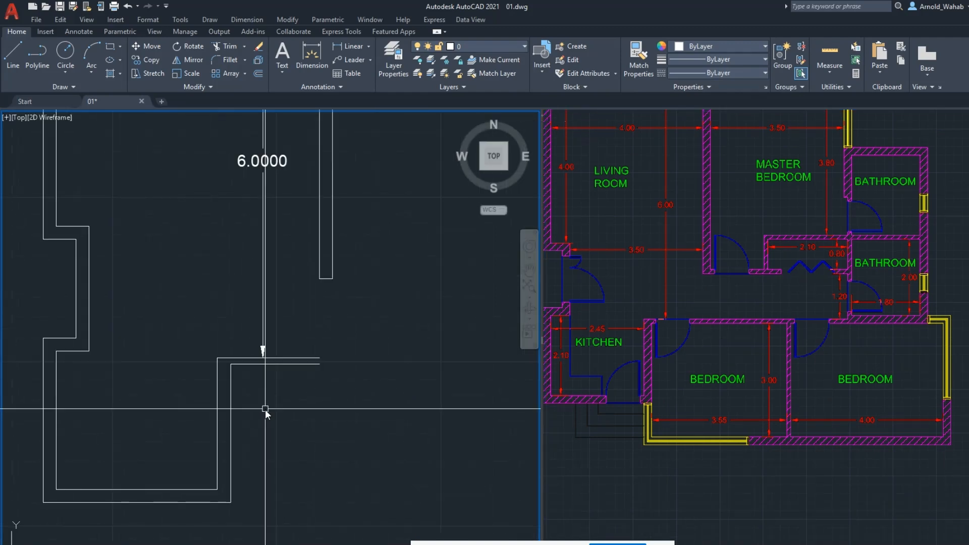
text(3)
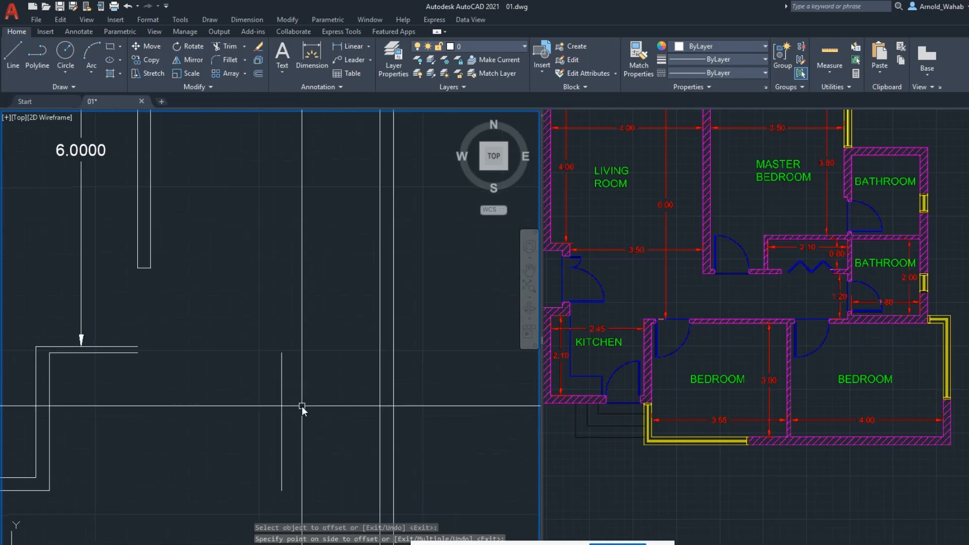
key(Escape)
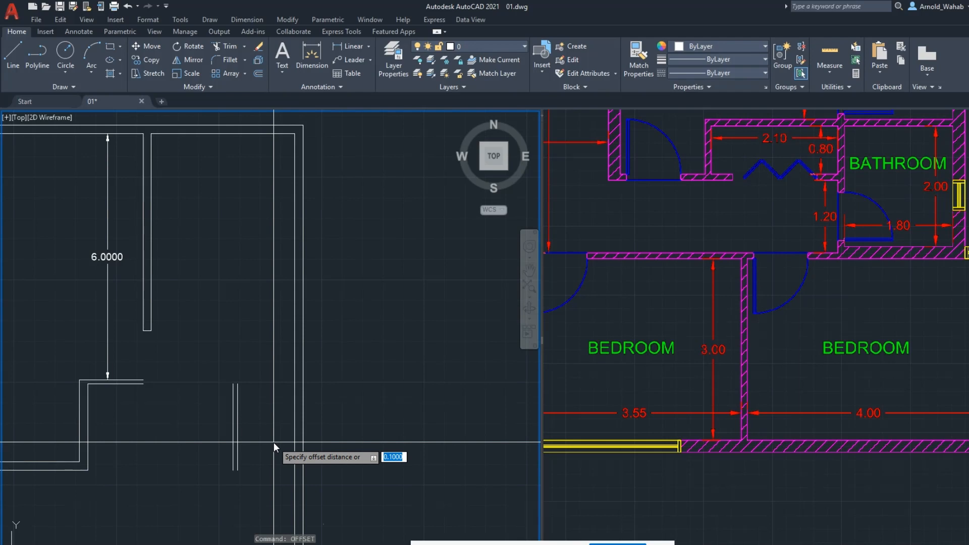
text(.2)
key(enter)
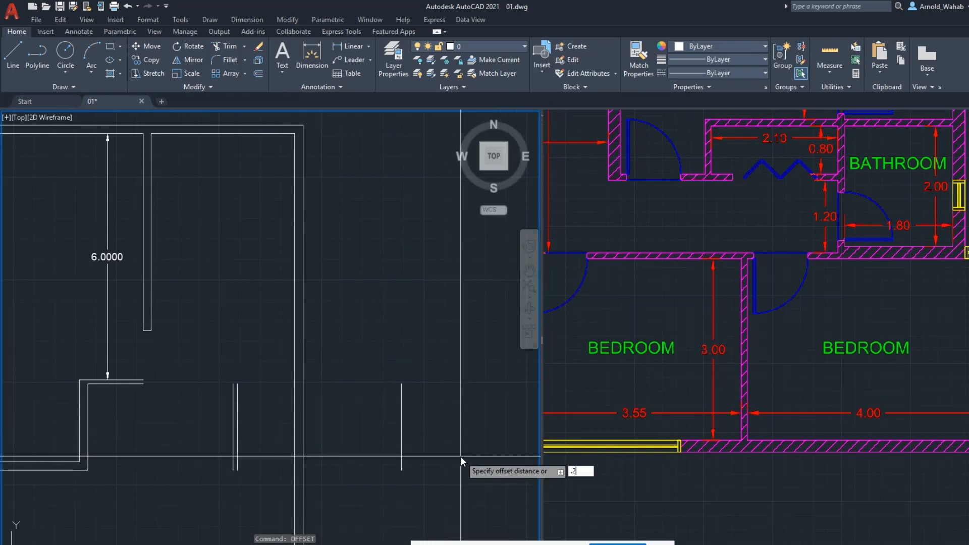
key(enter)
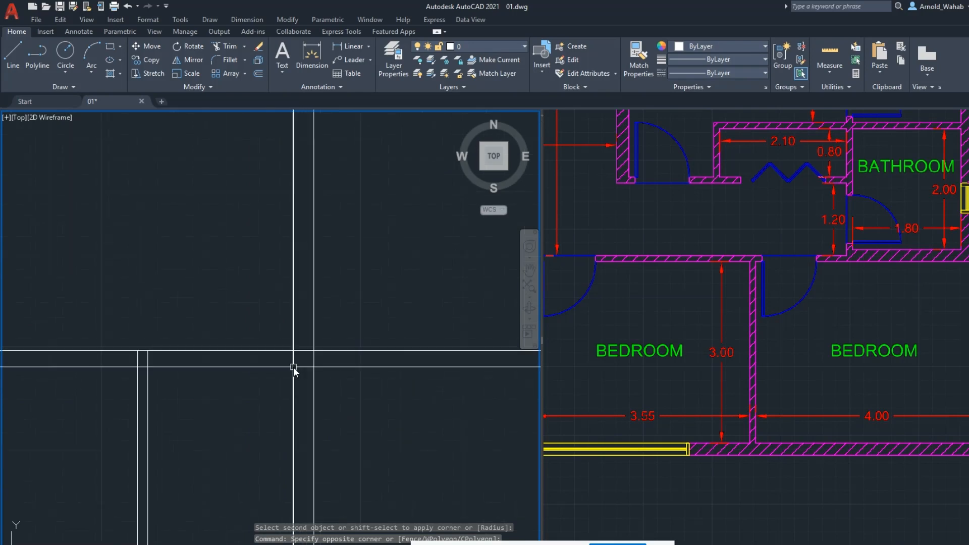
Step: Cancel the corner join and start TRIM on the bedroom wall intersections
key(Escape)
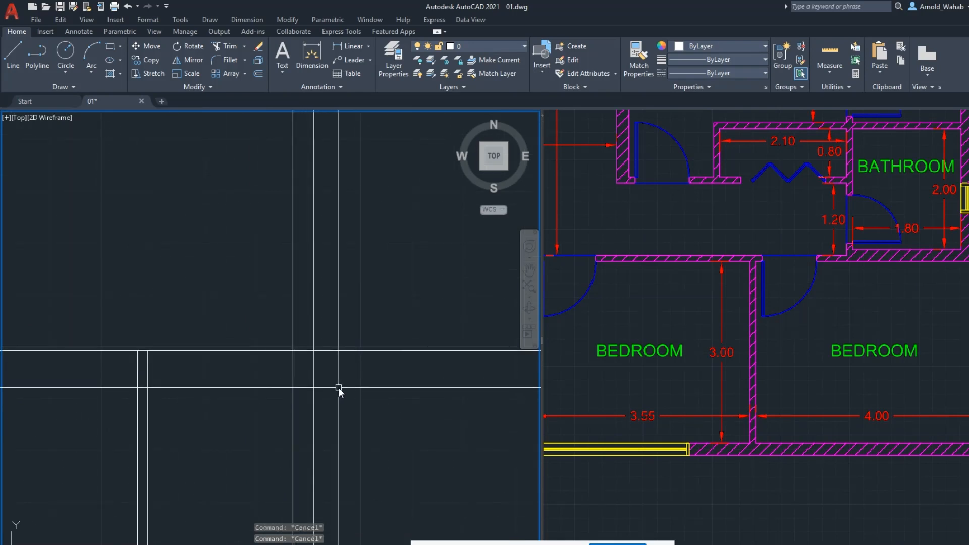
text(TR)
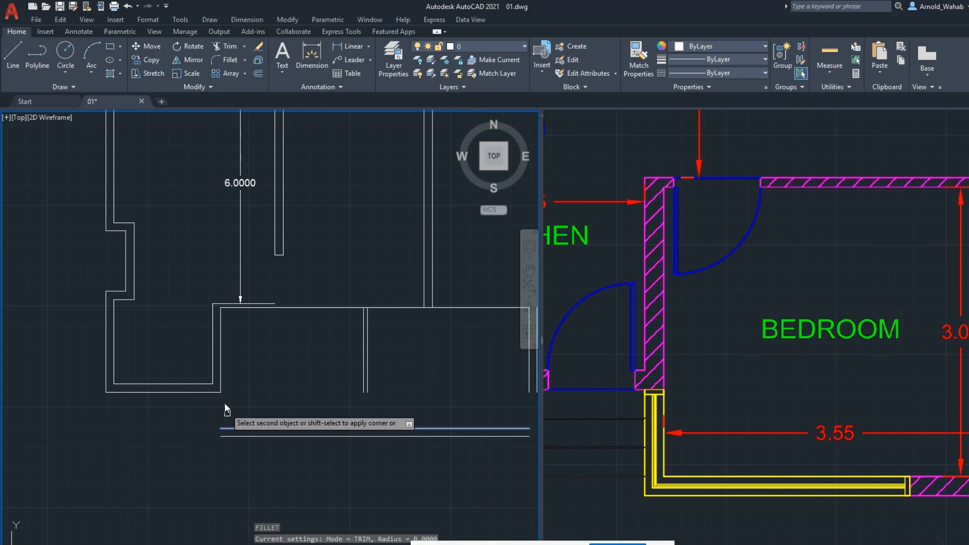
Step: Fillet the bedroom corner lines together and extend the remaining wall ends
click(225, 432)
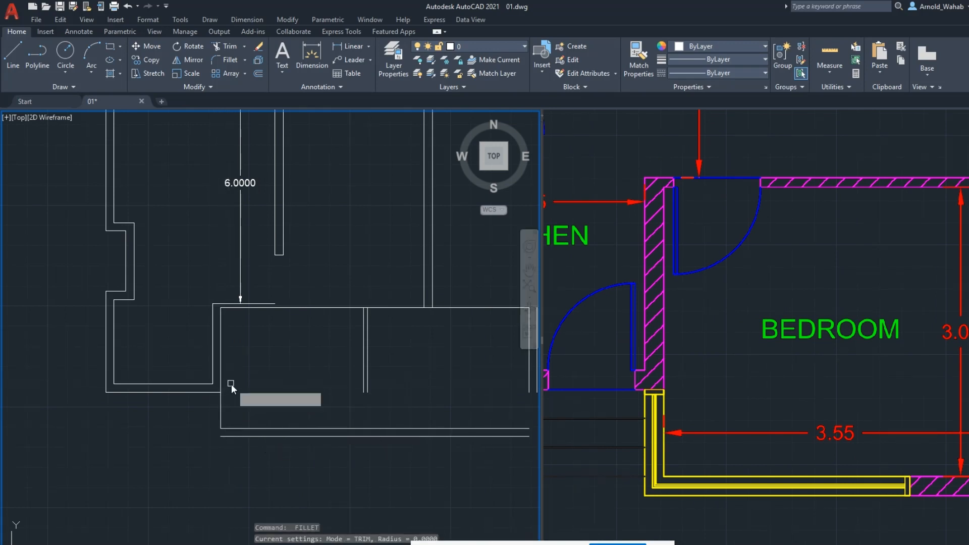
click(221, 371)
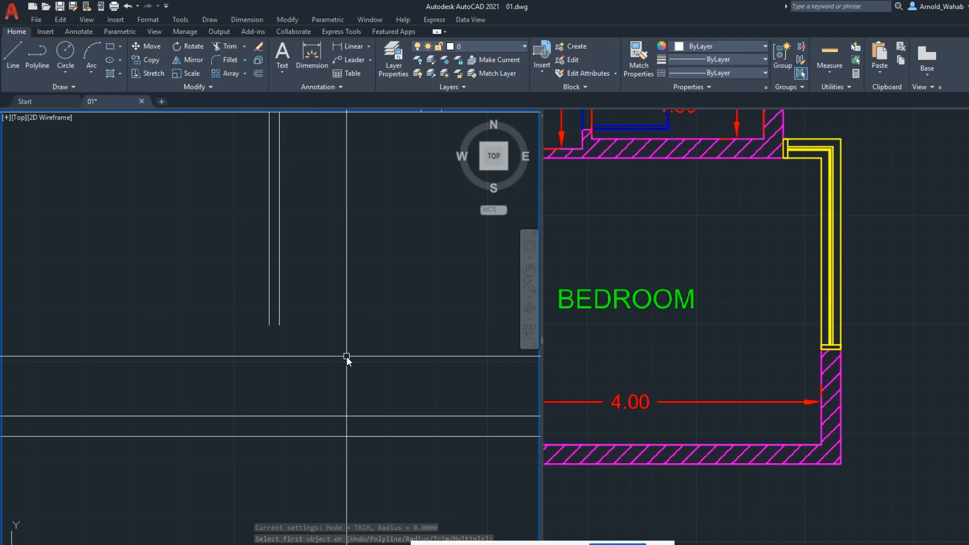
text(Ex)
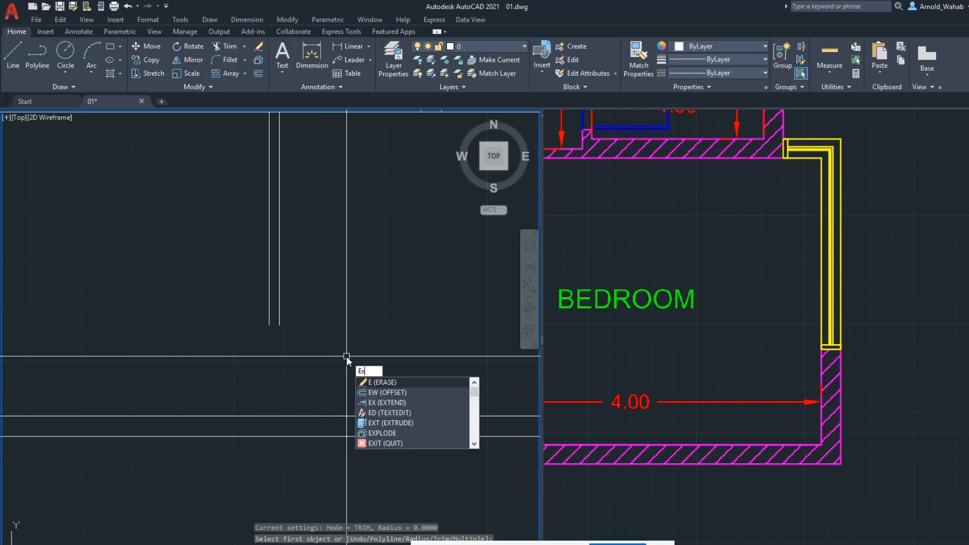
text(X)
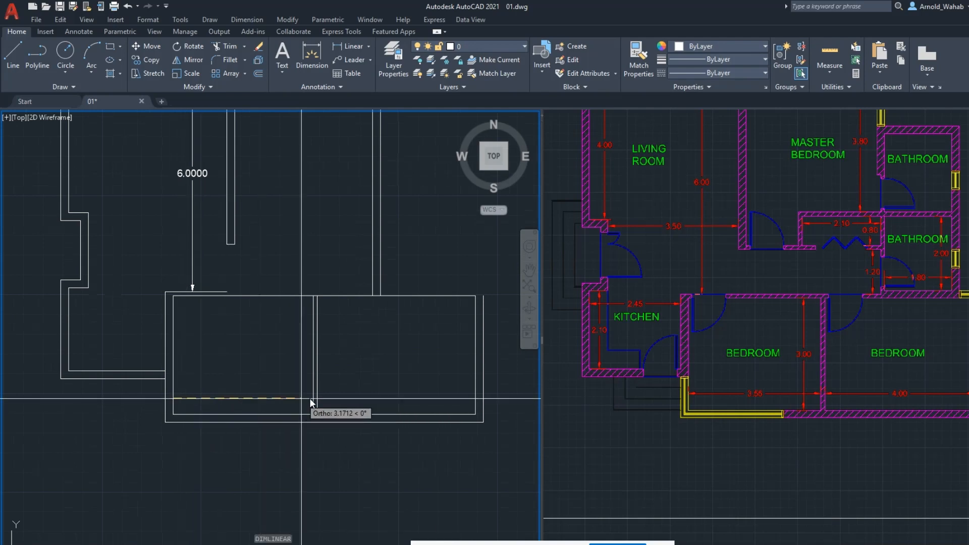
Step: Start a linear dimension across the bedroom's width
click(313, 402)
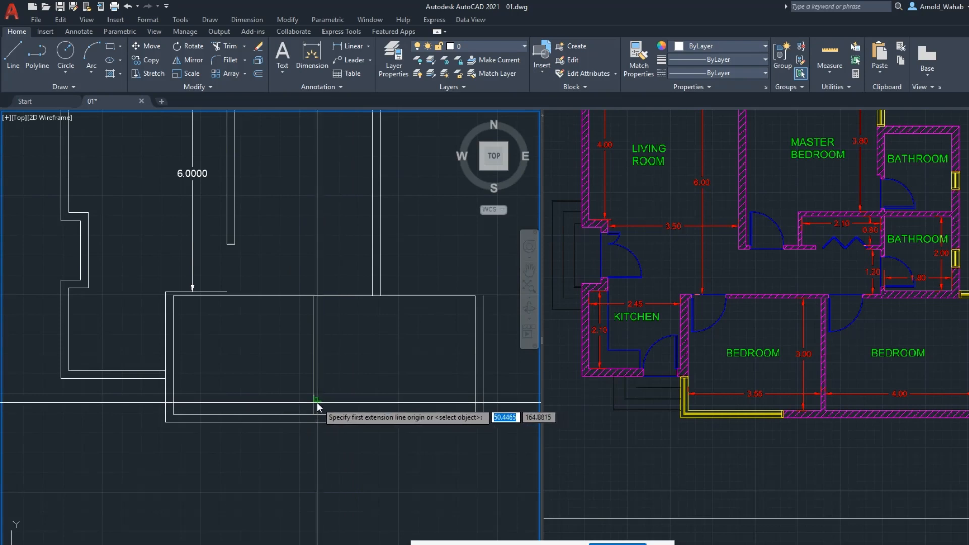
click(471, 398)
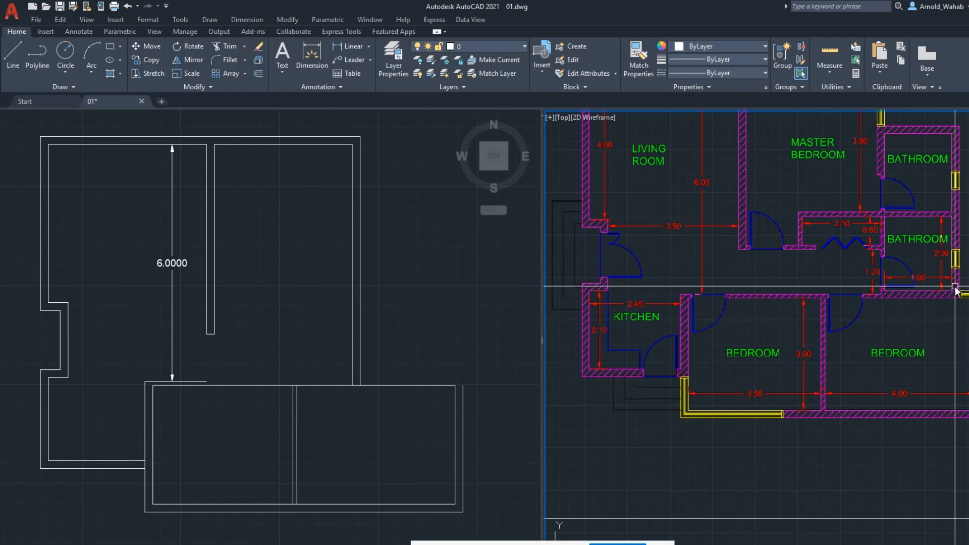
mouse_move(396, 348)
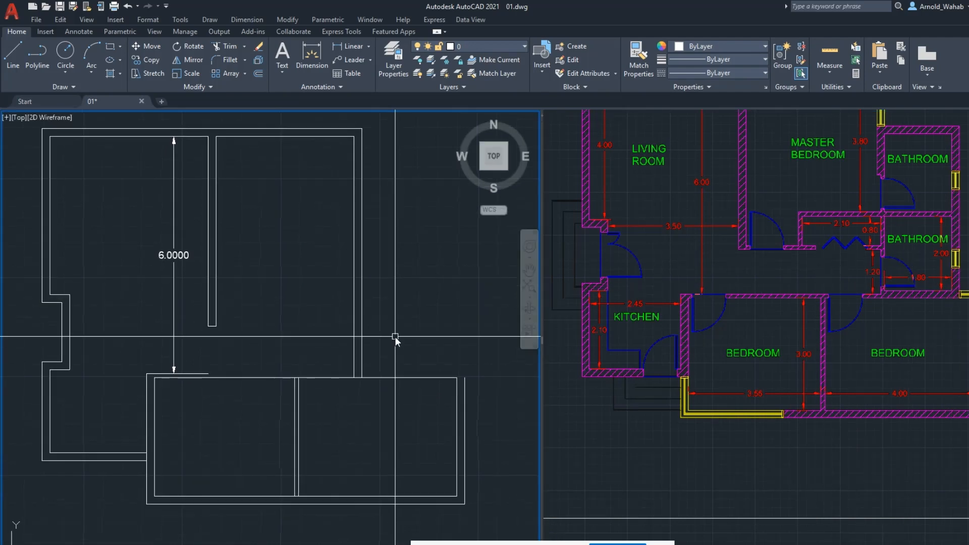
mouse_move(410, 356)
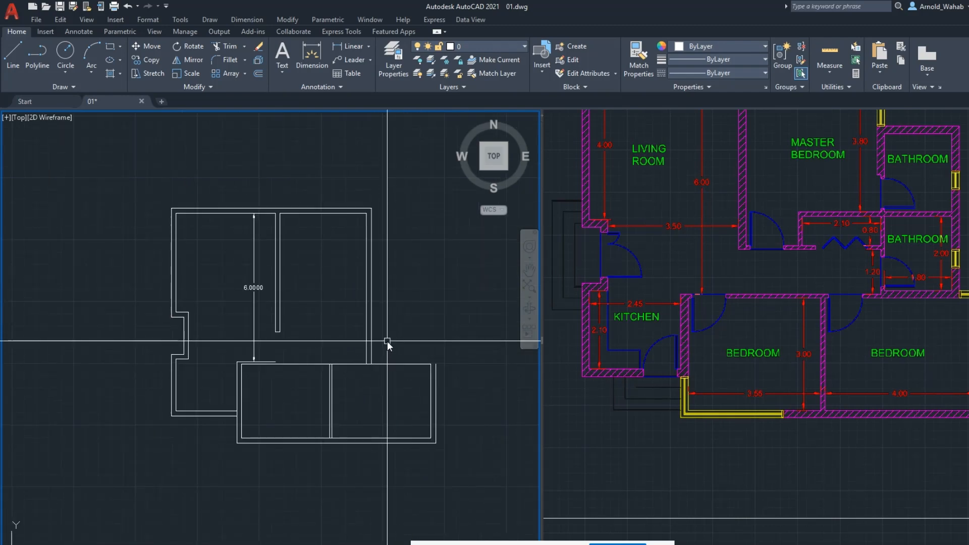
Step: Save the drawing 01.dwg and open the File menu
key(ctrl+s)
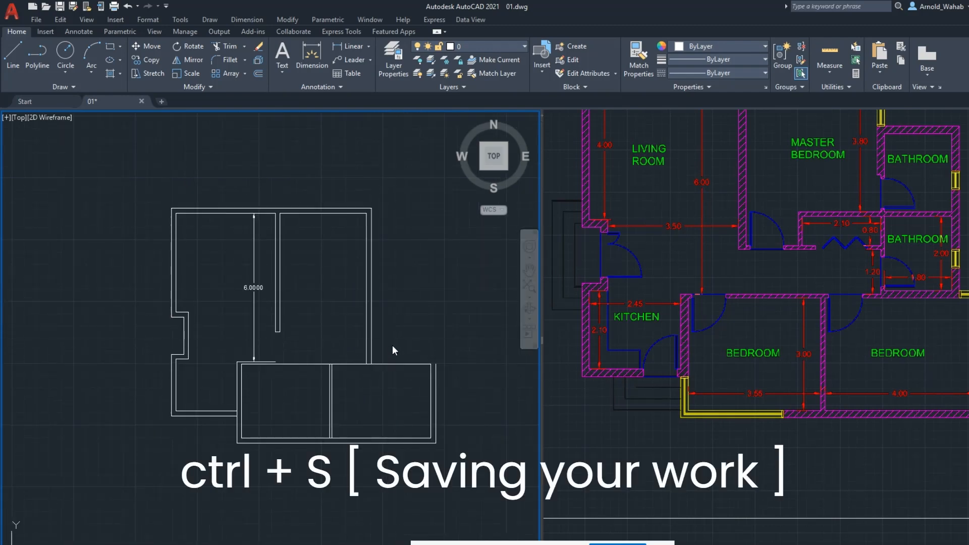
key(ctrl+s)
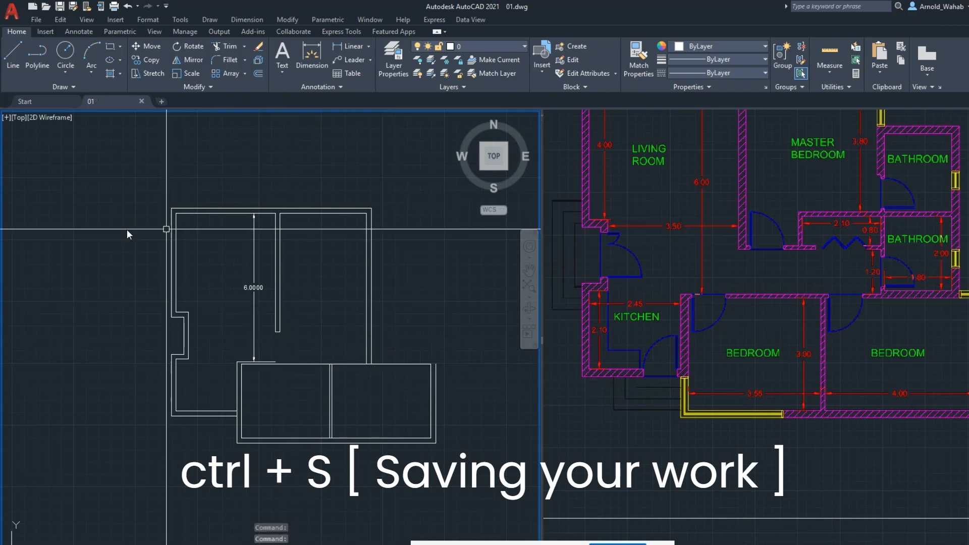
key(ctrl+s)
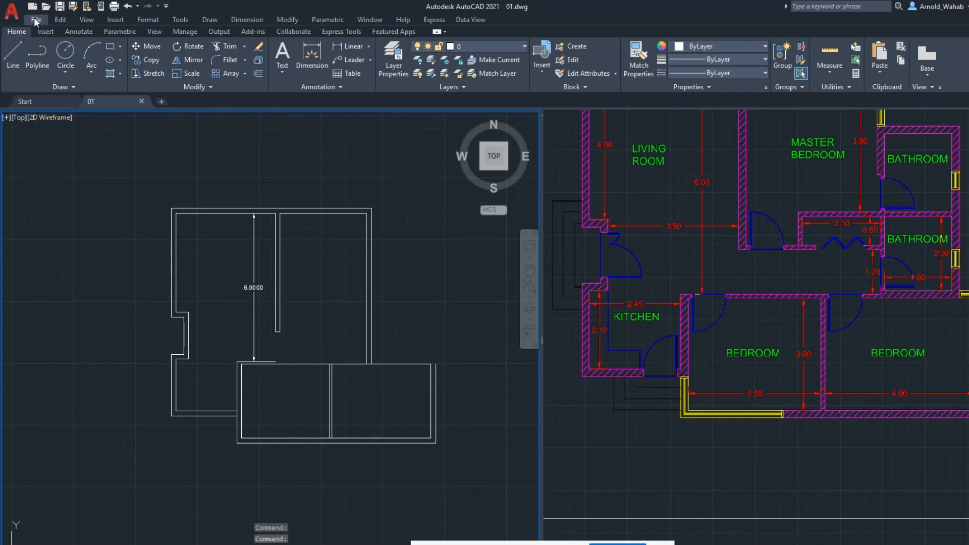
click(36, 19)
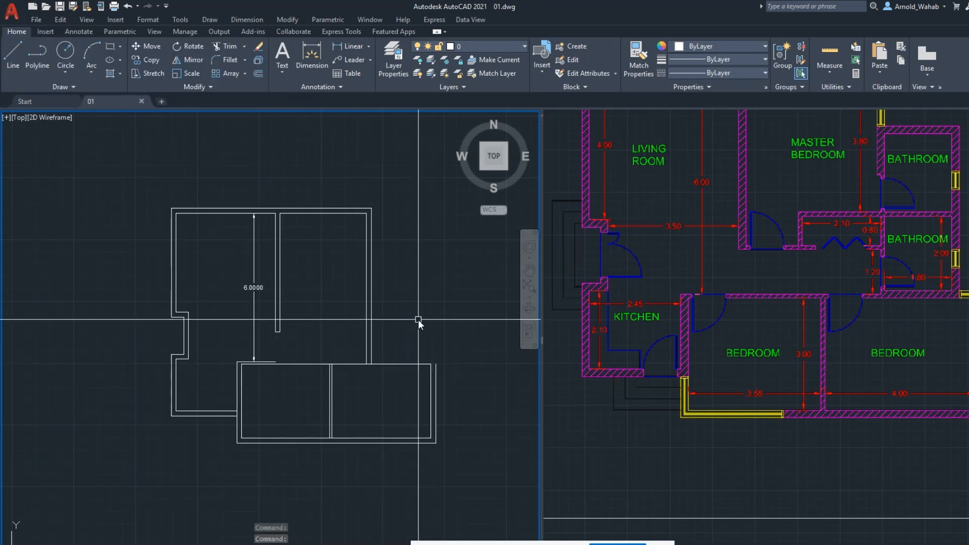
mouse_move(419, 325)
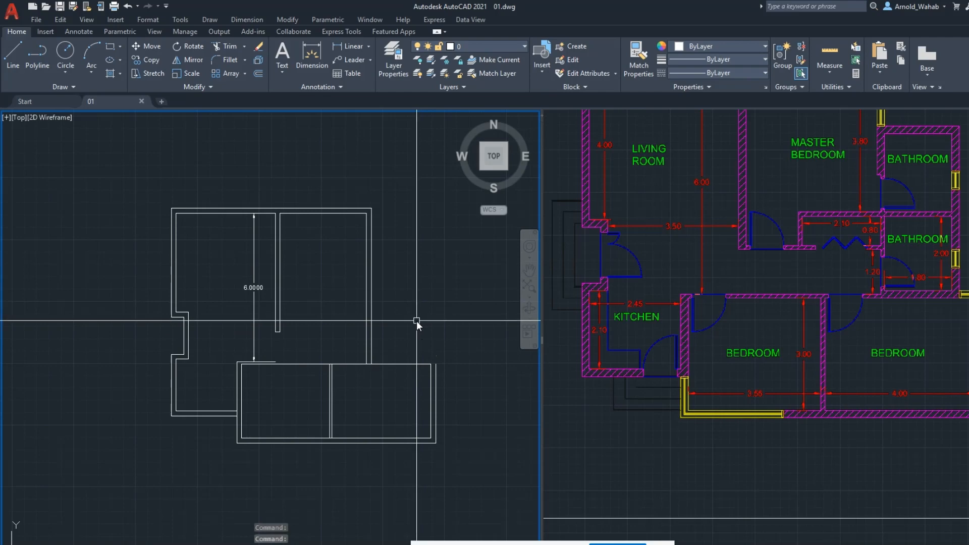